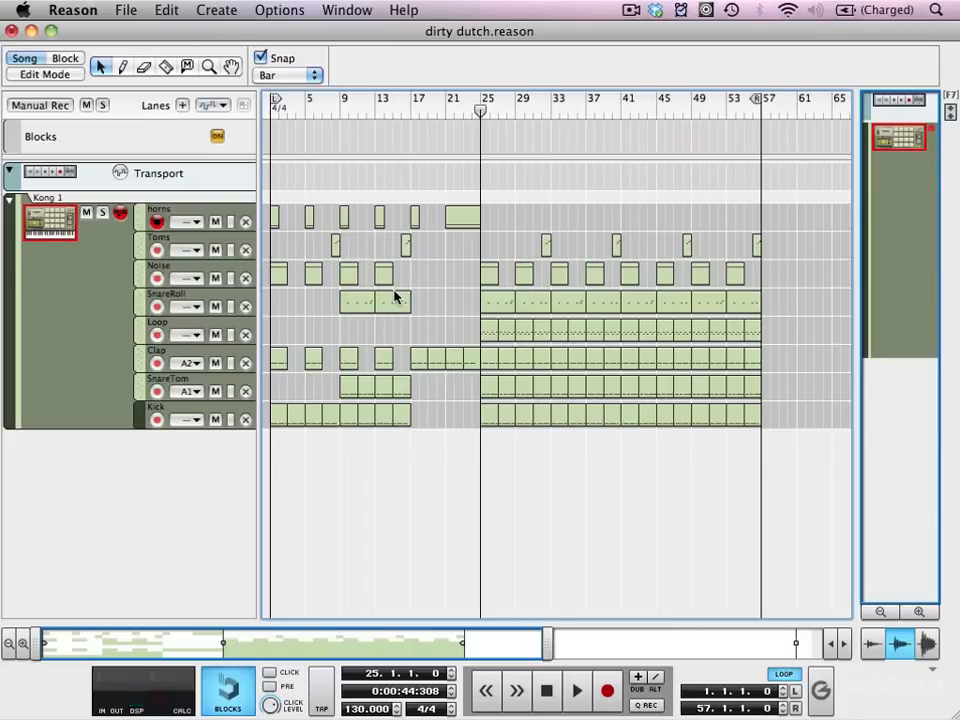
- Audition the song, then add a 14:2 mixer named Synths and a Thor synth beneath it
{"action": "left_click", "coordinate": [577, 691]}
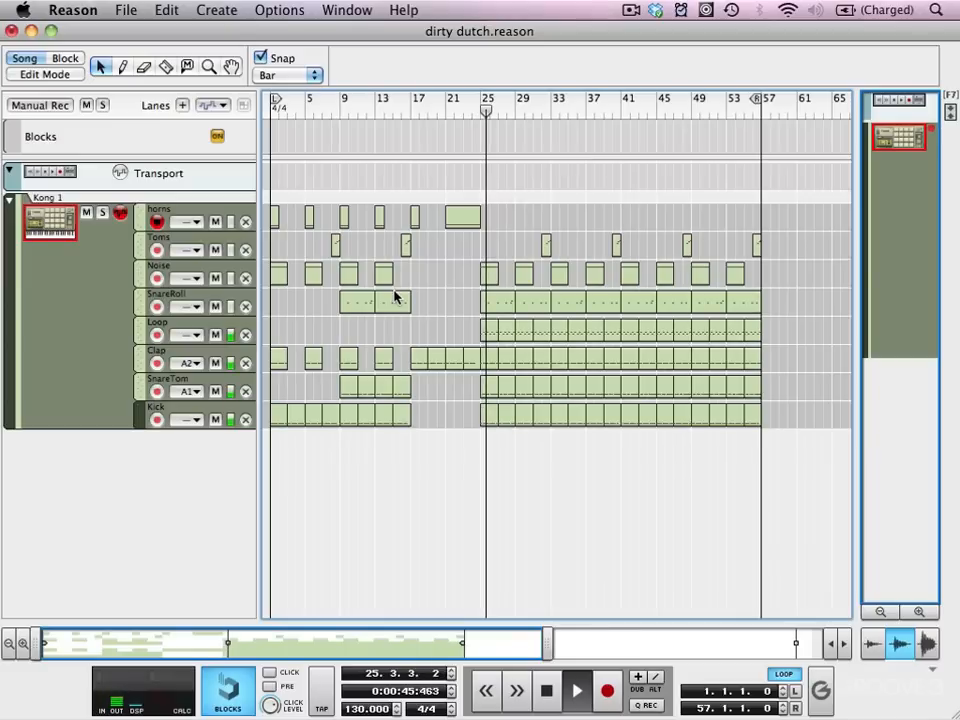
{"action": "left_click", "coordinate": [576, 691]}
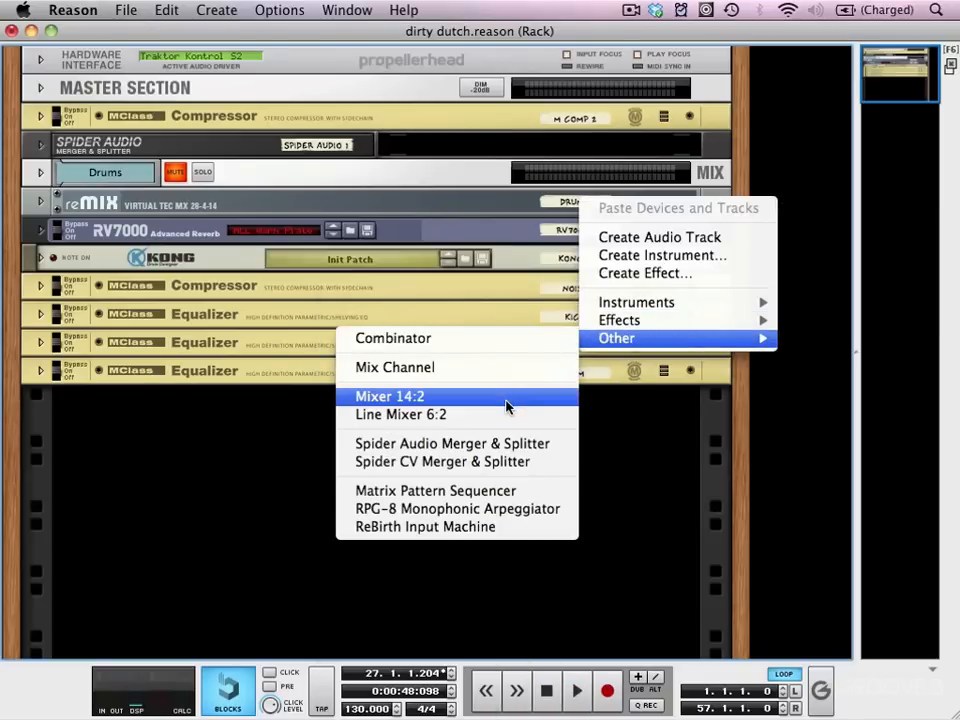
{"action": "left_click", "coordinate": [389, 396]}
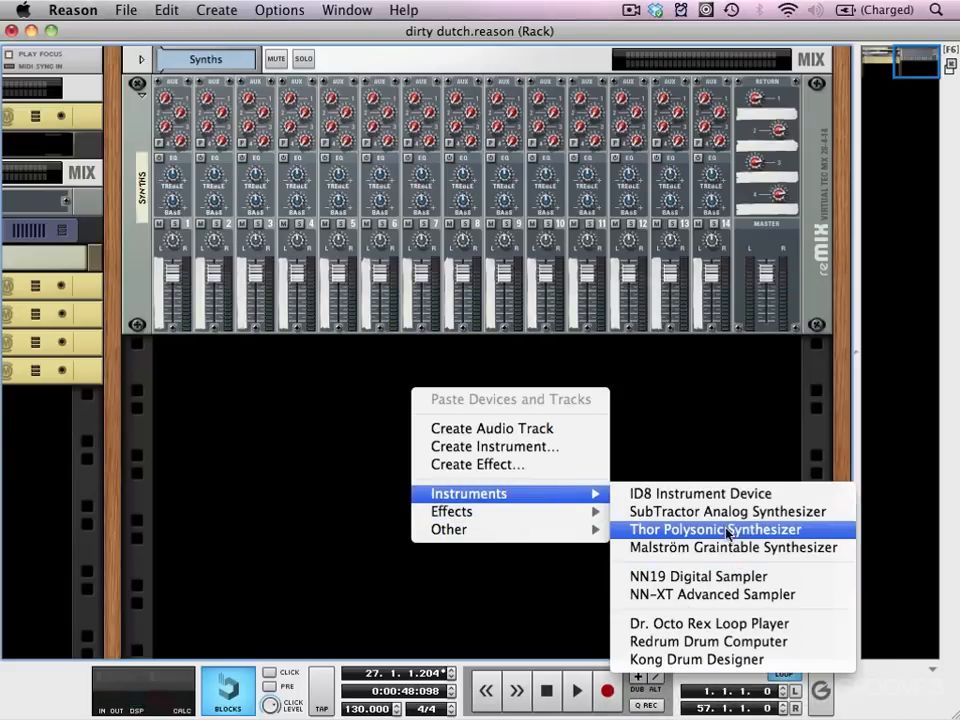
{"action": "left_click", "coordinate": [716, 529]}
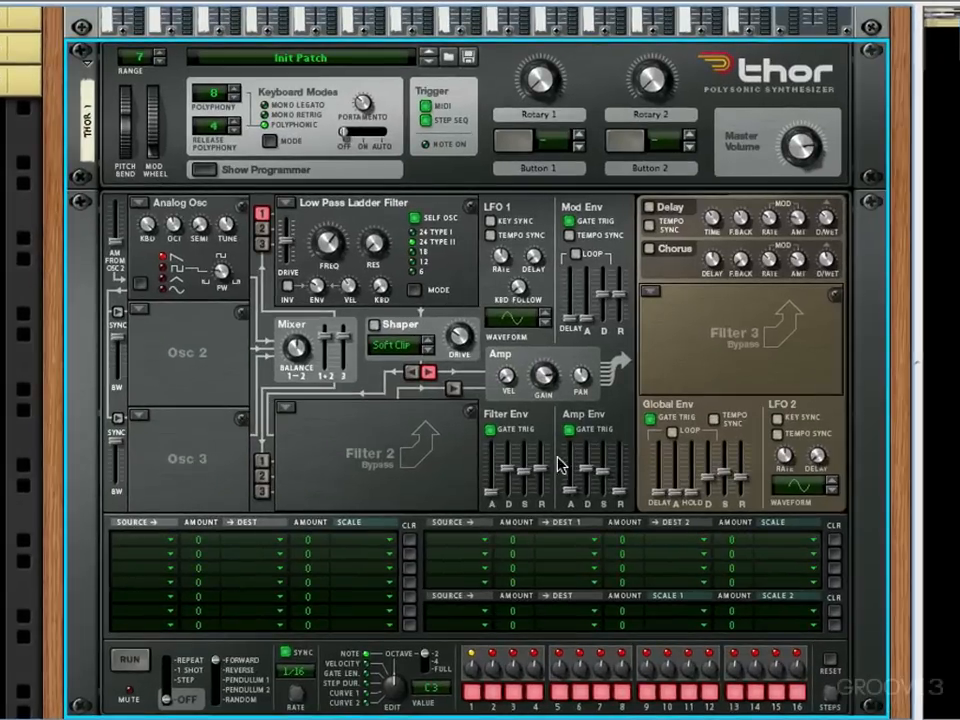
{"action": "mouse_move", "coordinate": [603, 477]}
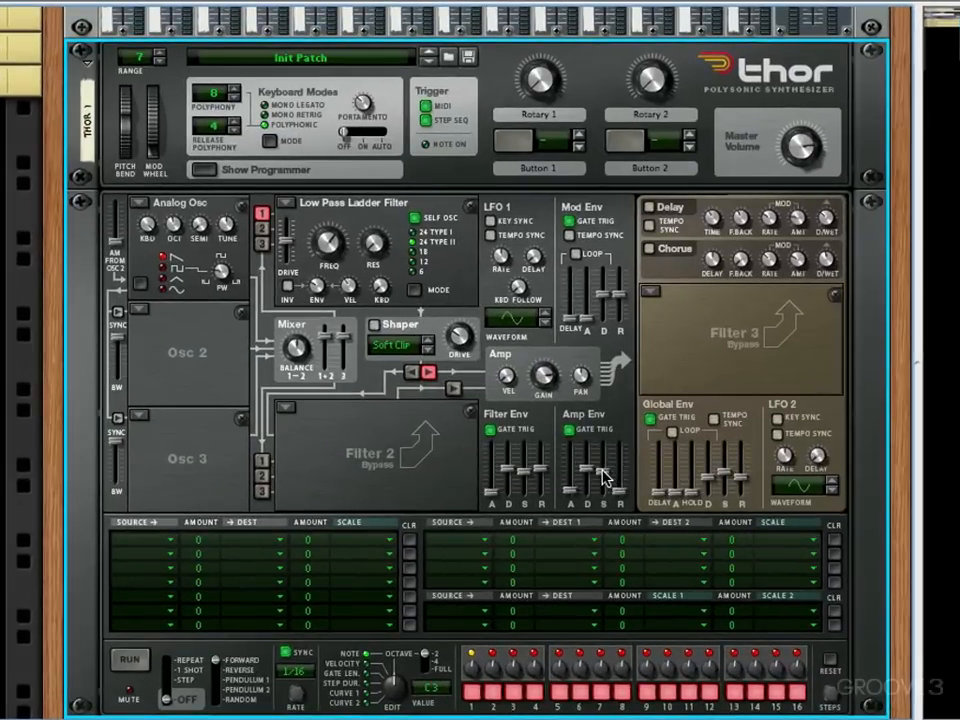
{"action": "mouse_move", "coordinate": [220, 323]}
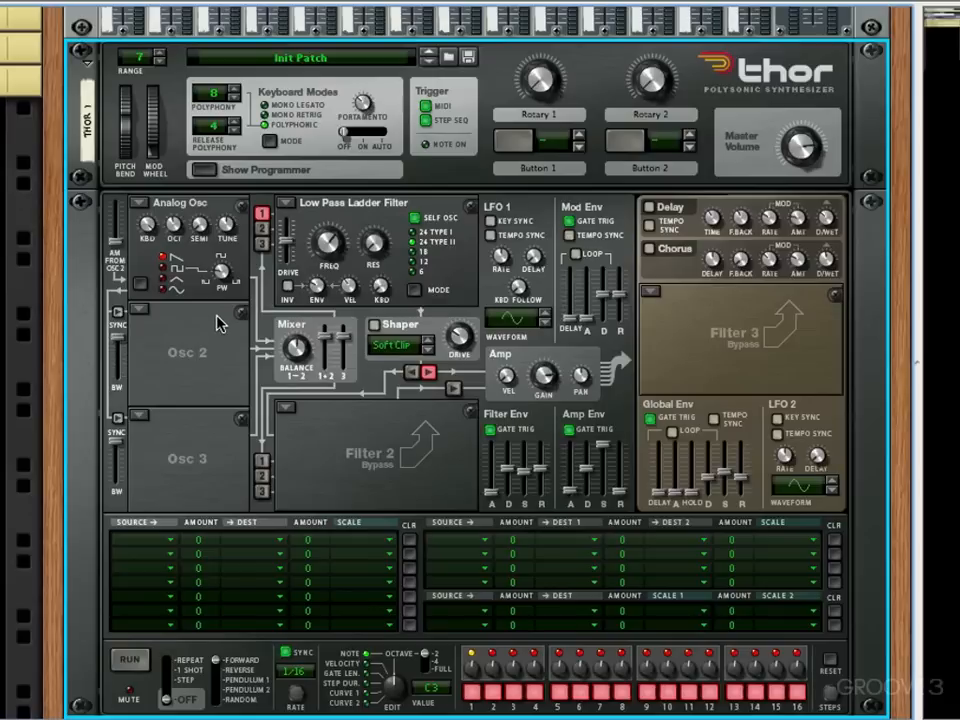
{"action": "mouse_move", "coordinate": [152, 316]}
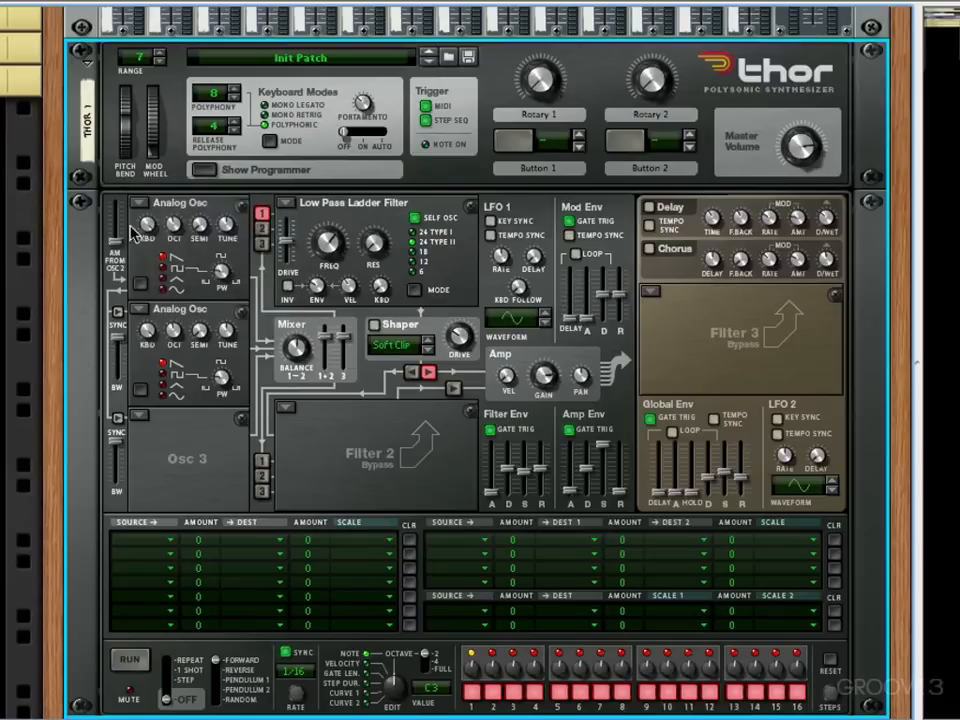
{"action": "mouse_move", "coordinate": [120, 322]}
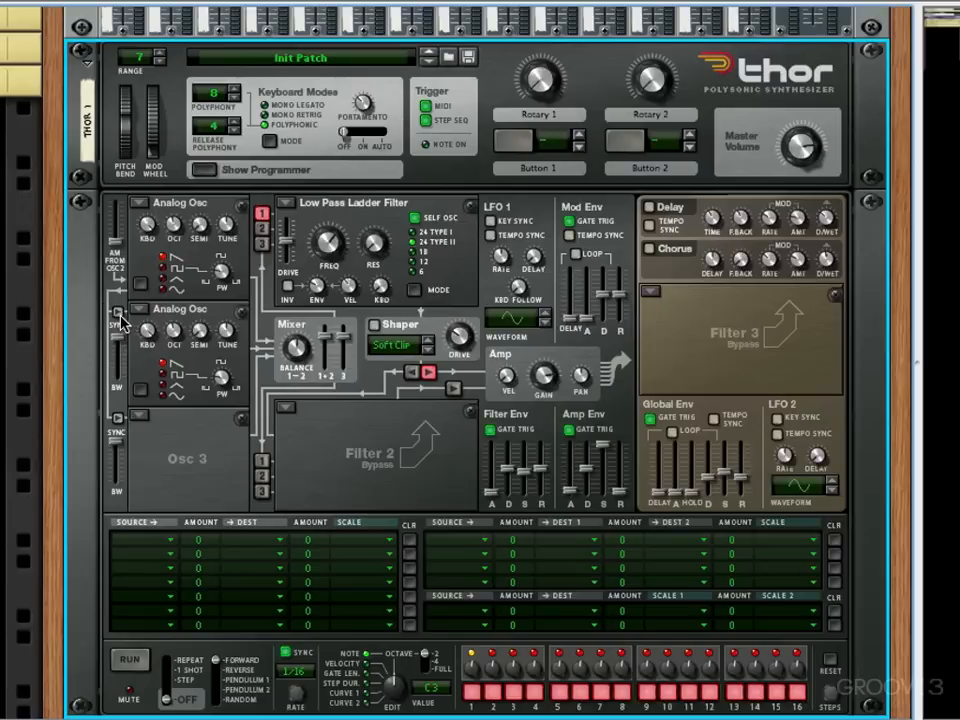
{"action": "mouse_move", "coordinate": [117, 311]}
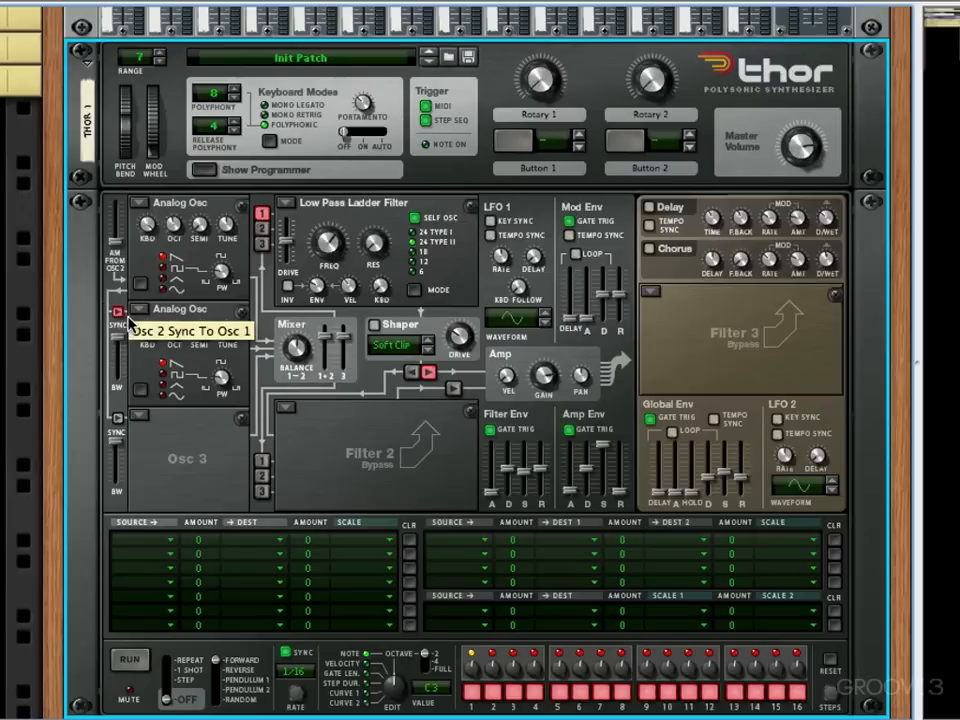
{"action": "mouse_move", "coordinate": [233, 253]}
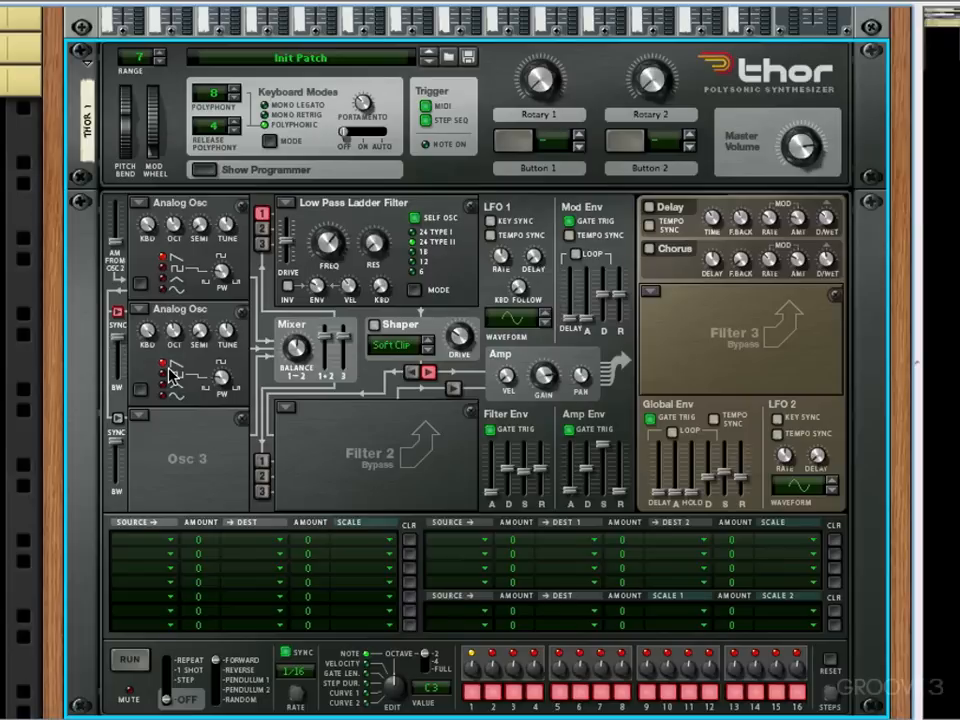
{"action": "mouse_move", "coordinate": [172, 240]}
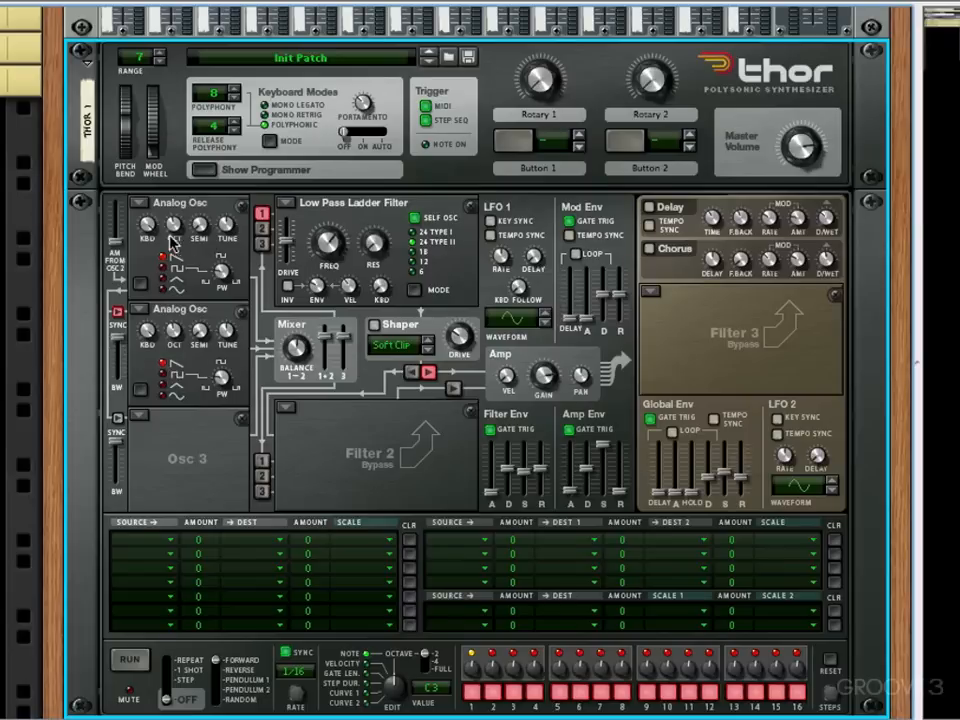
{"action": "mouse_move", "coordinate": [185, 255]}
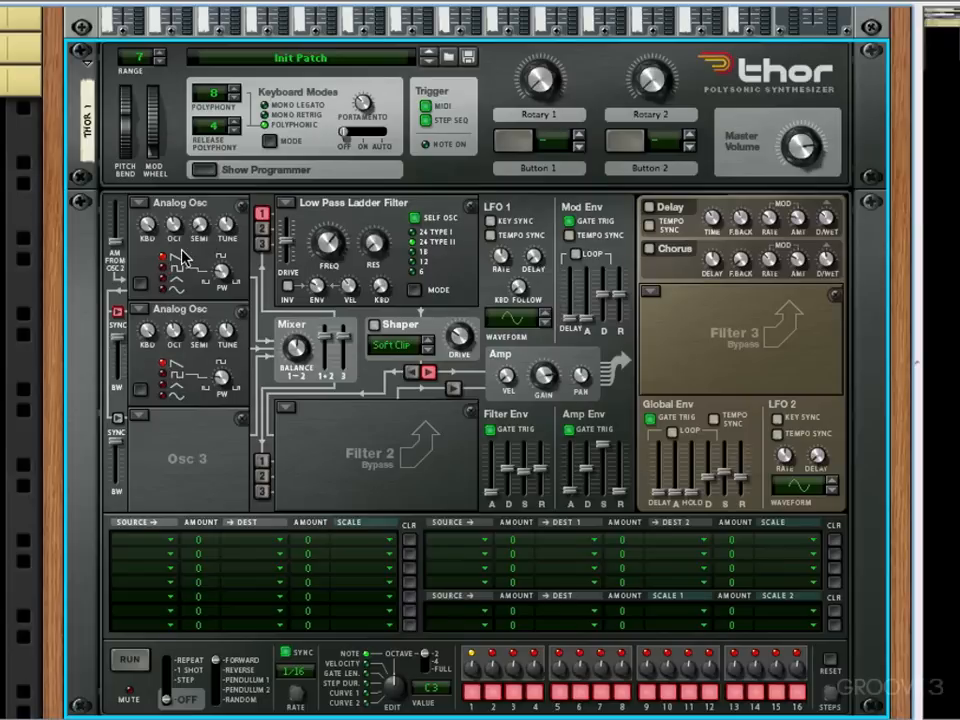
{"action": "mouse_move", "coordinate": [220, 350]}
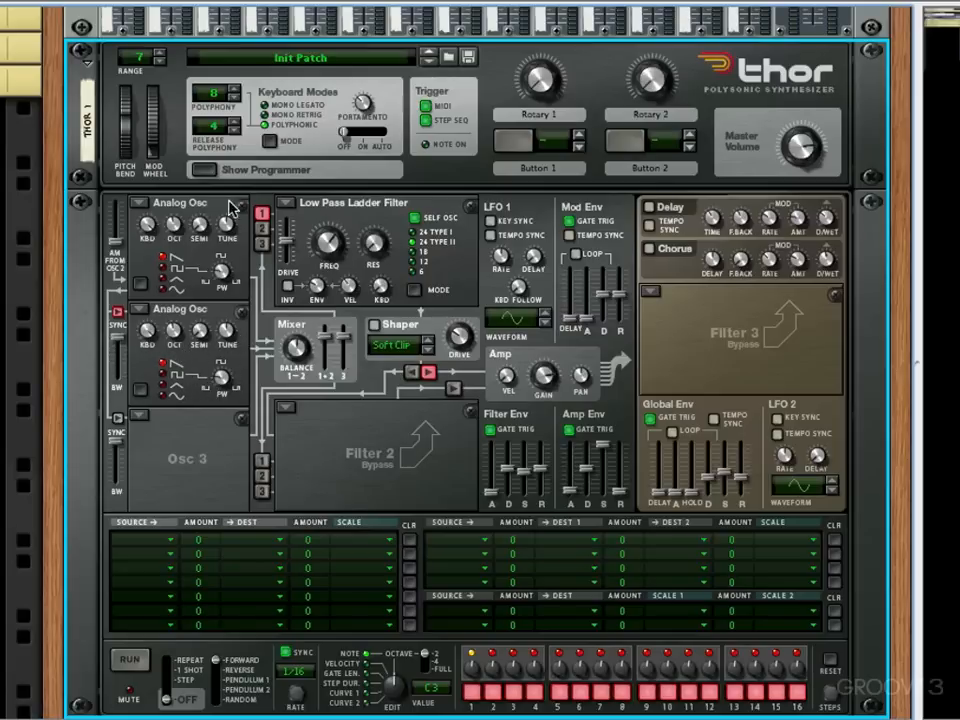
{"action": "mouse_move", "coordinate": [260, 215]}
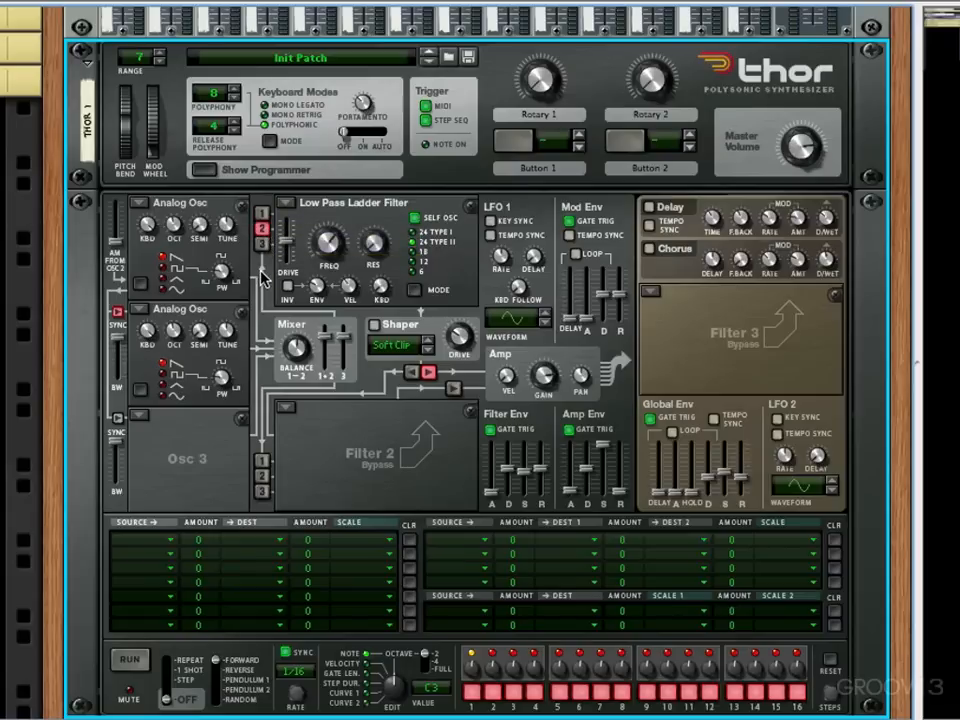
{"action": "mouse_move", "coordinate": [190, 253]}
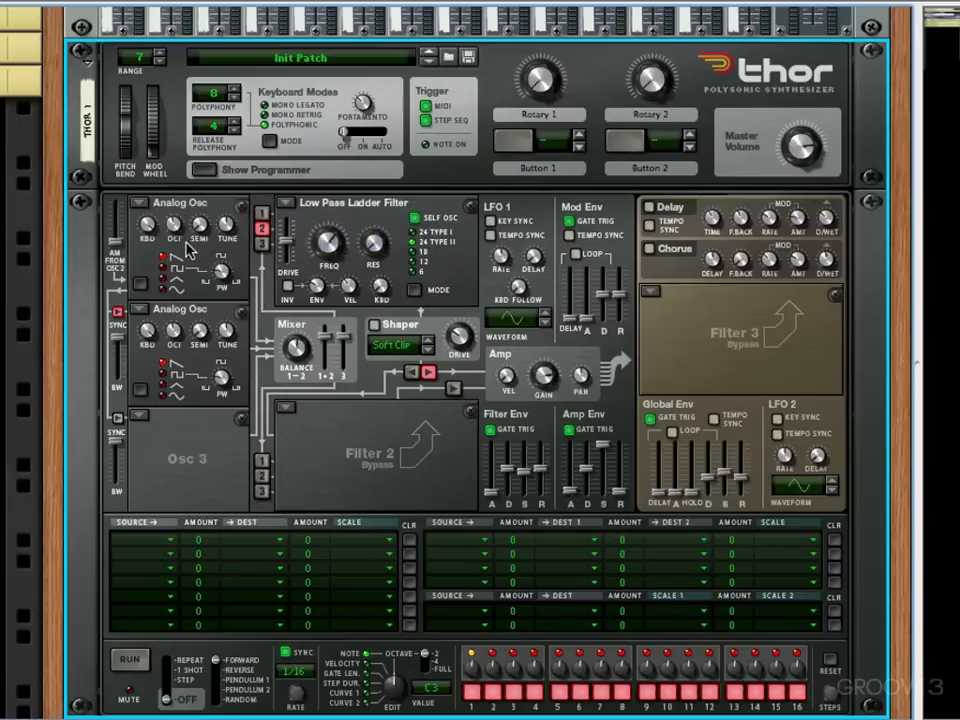
{"action": "mouse_move", "coordinate": [175, 230]}
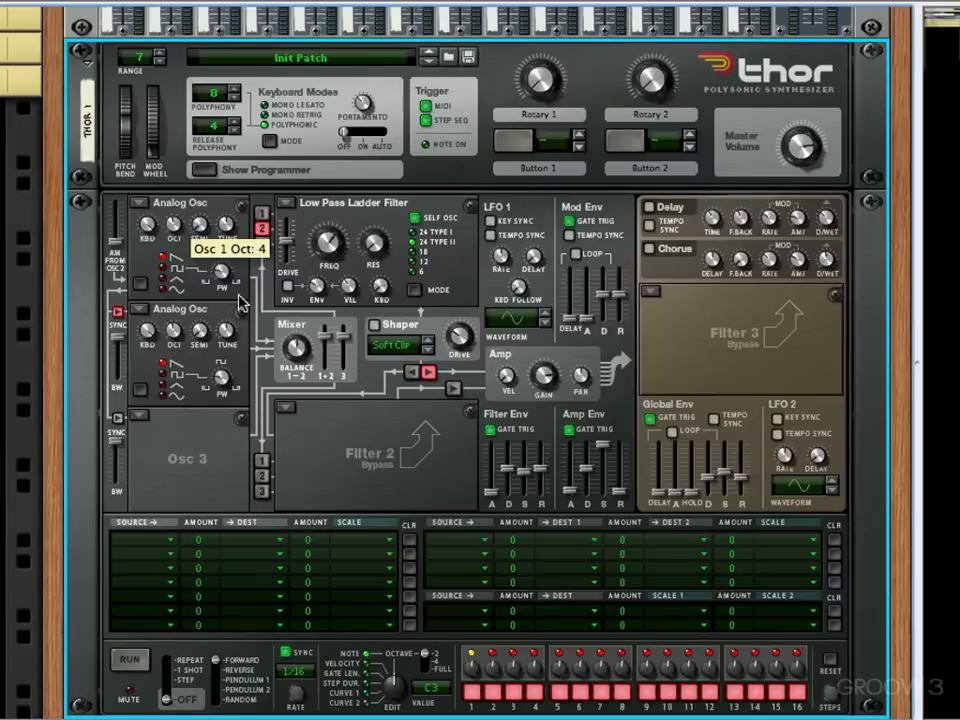
{"action": "mouse_move", "coordinate": [262, 228]}
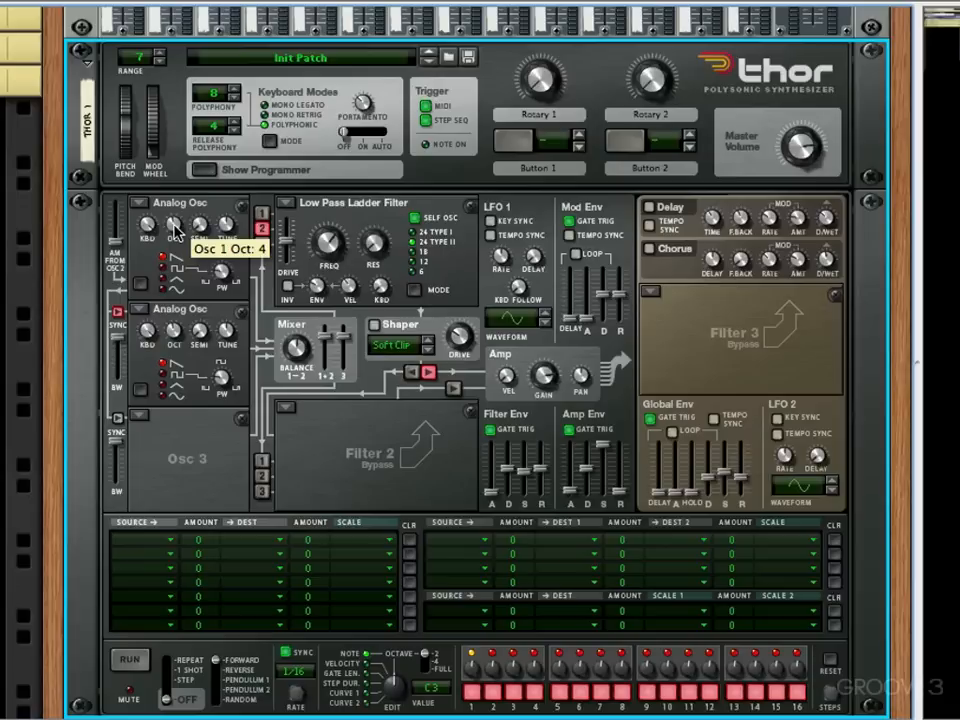
{"action": "mouse_move", "coordinate": [197, 228]}
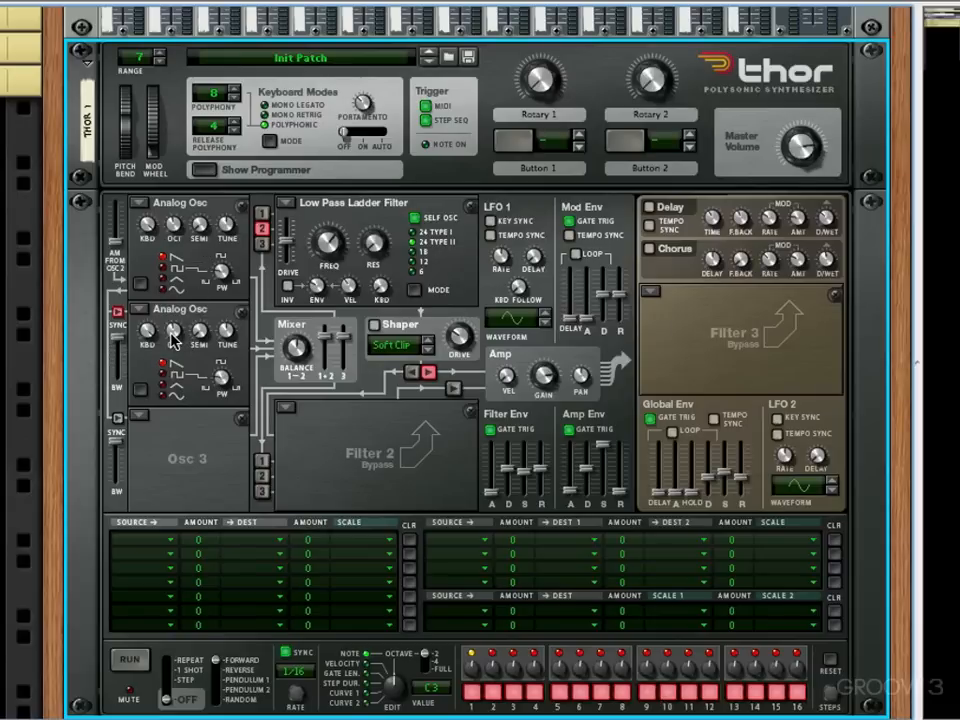
{"action": "mouse_move", "coordinate": [172, 336]}
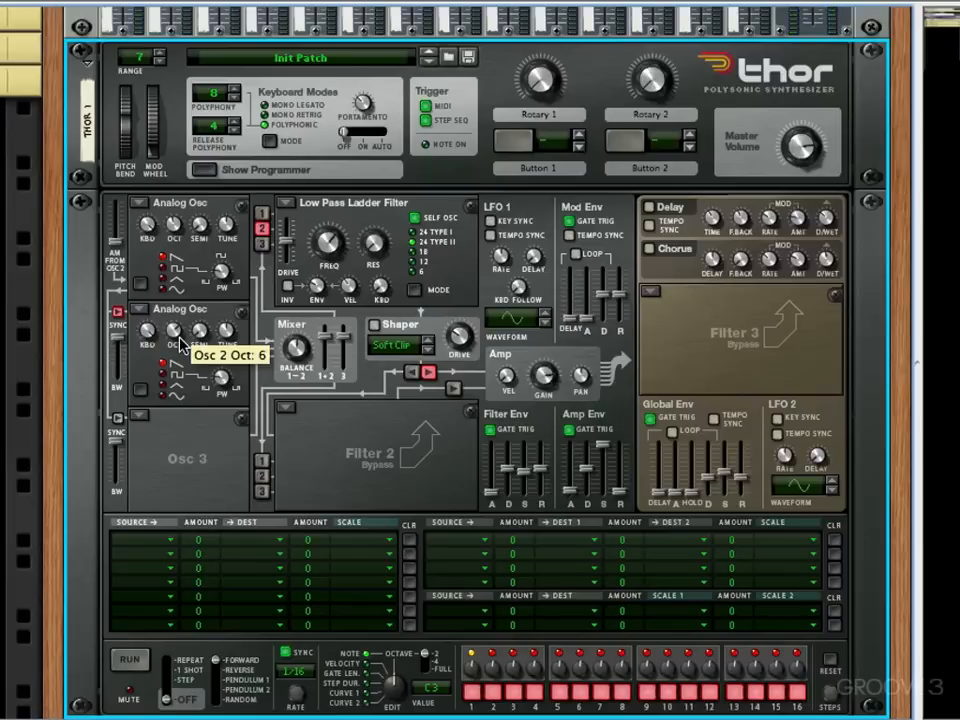
{"action": "mouse_move", "coordinate": [175, 345]}
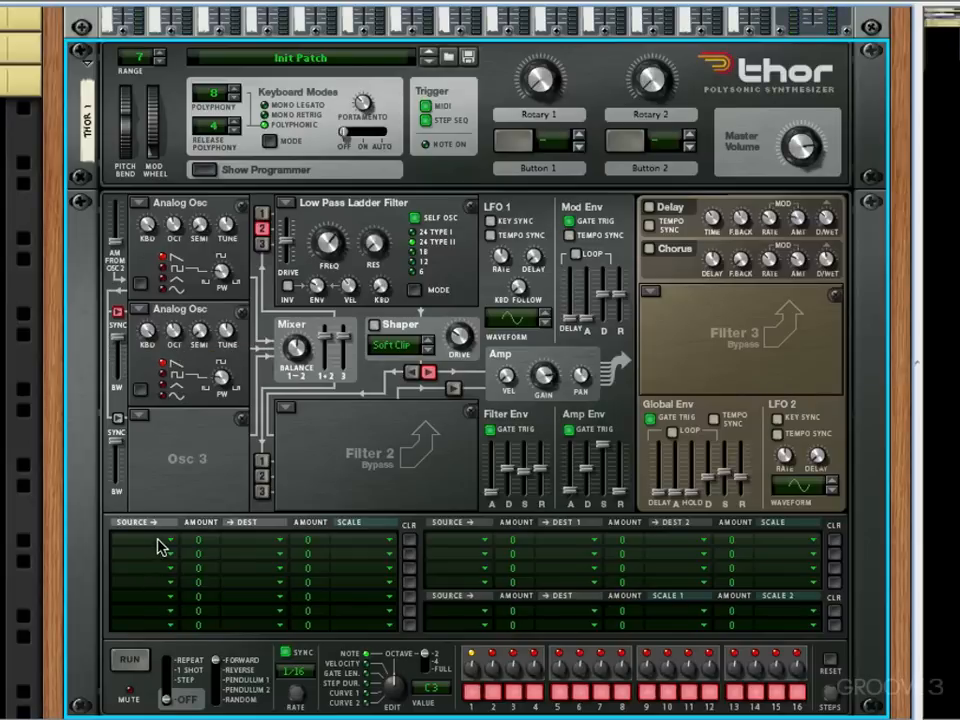
- Route Thor's Mod Envelope to oscillator 2 pitch in the first modulation bus row
{"action": "left_click", "coordinate": [165, 539]}
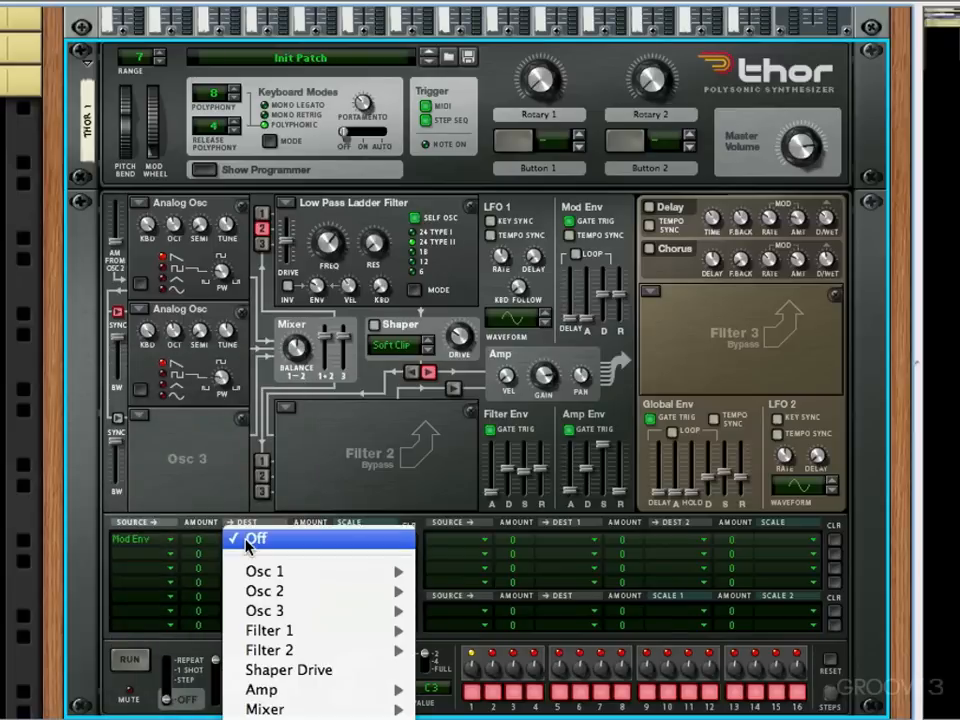
{"action": "mouse_move", "coordinate": [265, 591]}
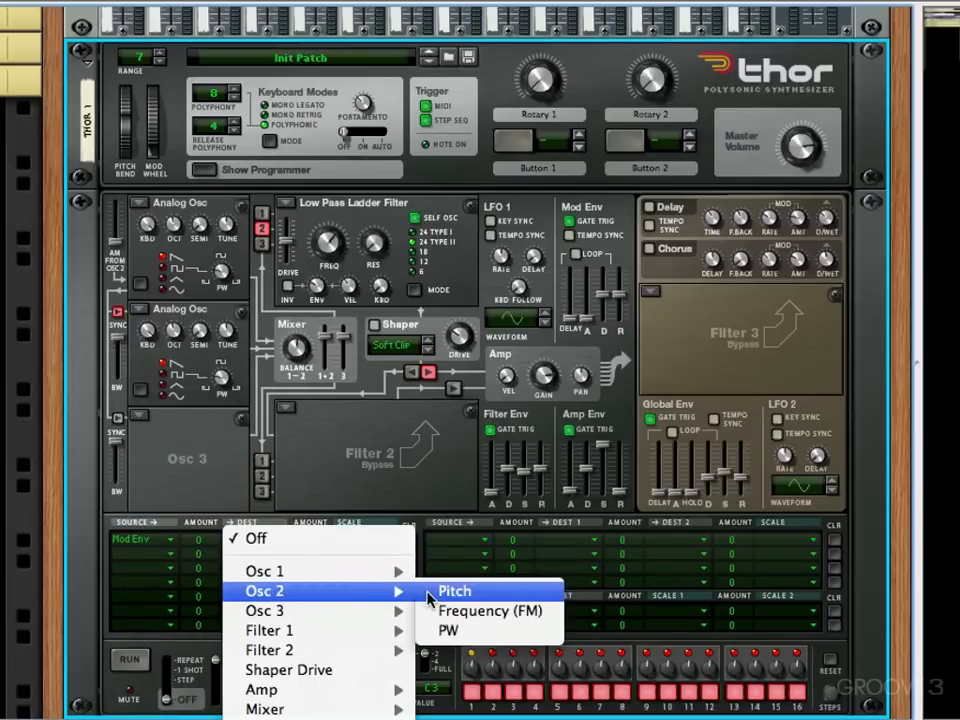
{"action": "left_click", "coordinate": [454, 590]}
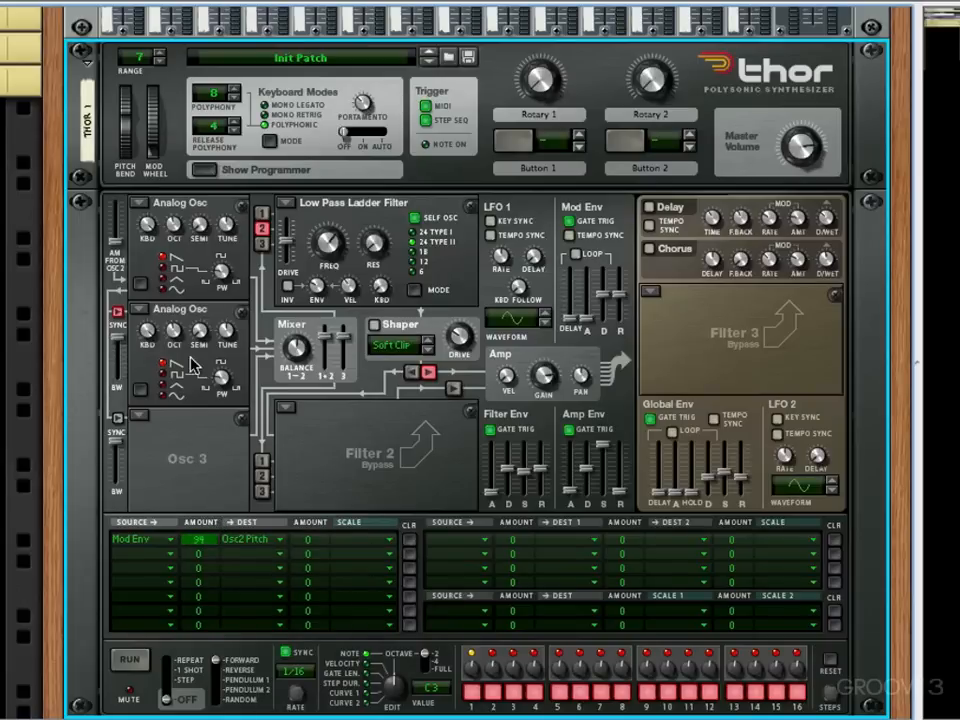
{"action": "mouse_move", "coordinate": [175, 330]}
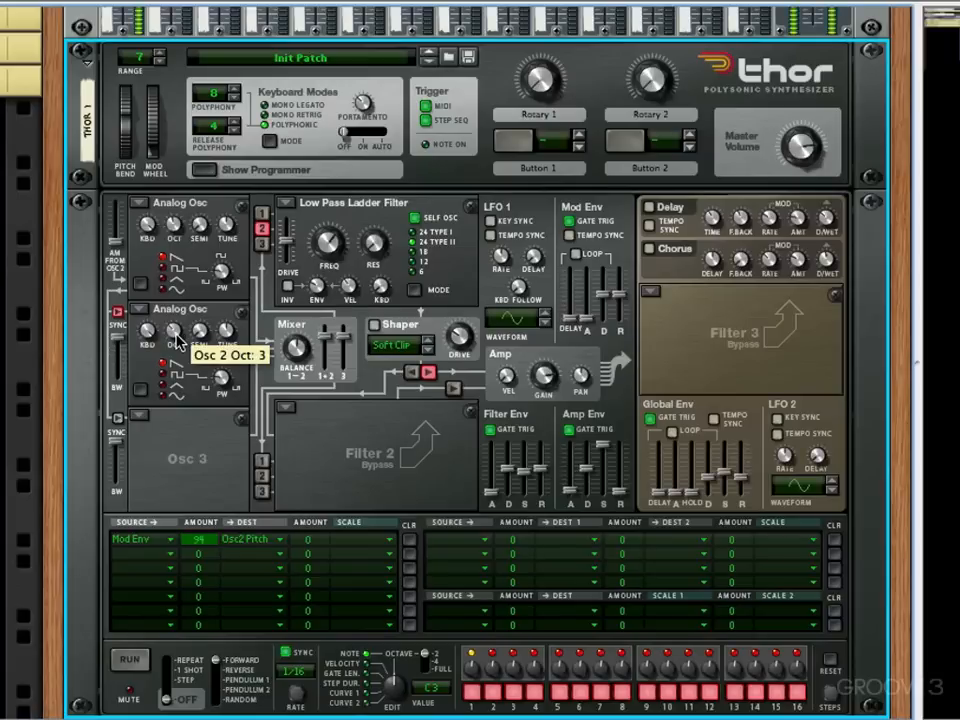
{"action": "mouse_move", "coordinate": [590, 330]}
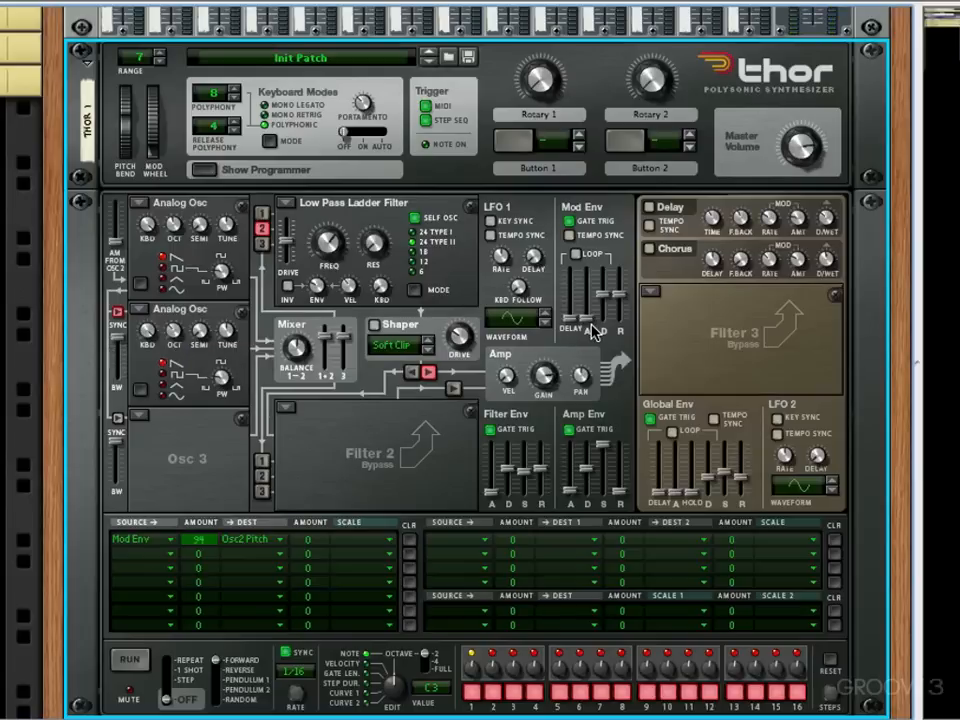
{"action": "mouse_move", "coordinate": [585, 315]}
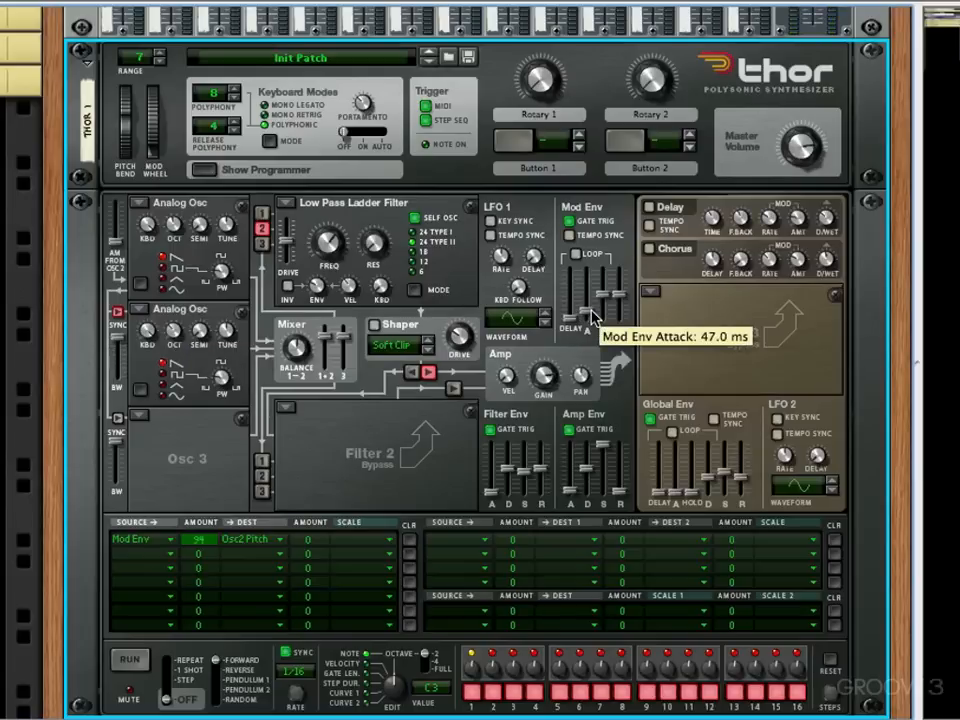
{"action": "mouse_move", "coordinate": [605, 295]}
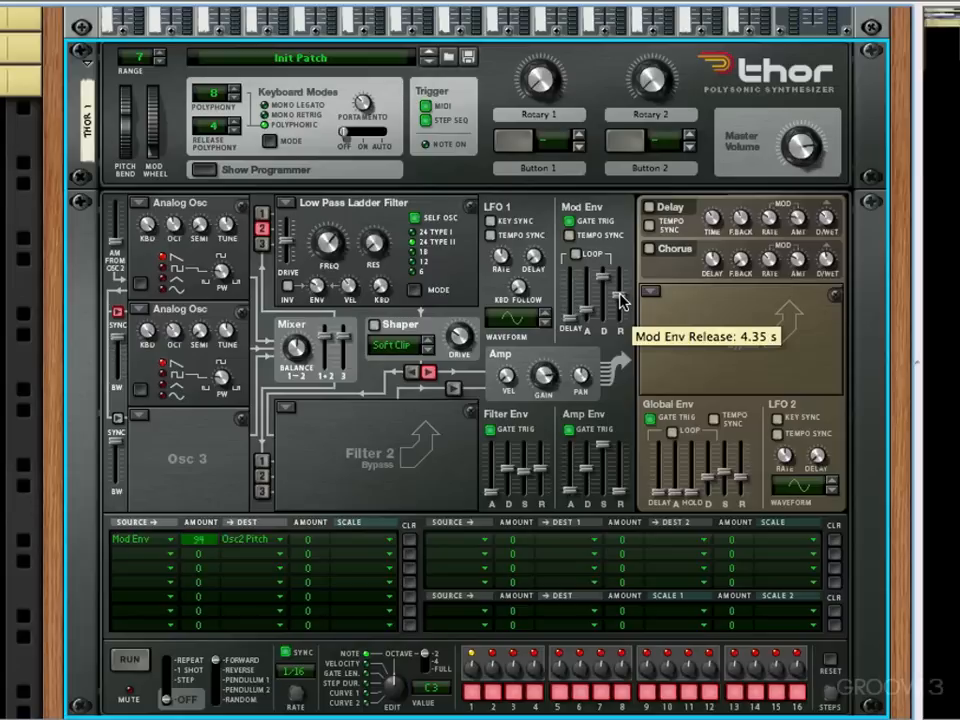
{"action": "mouse_move", "coordinate": [628, 403]}
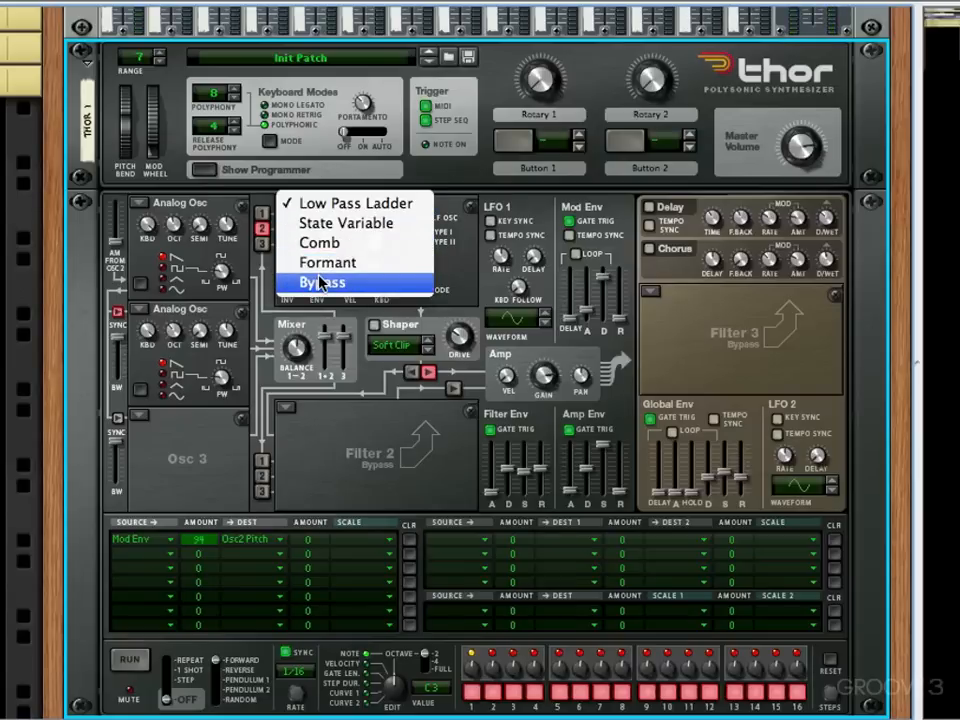
- Bypass Thor's Filter 1 and choose LFO 1 as the second modulation row's source
{"action": "left_click", "coordinate": [323, 282]}
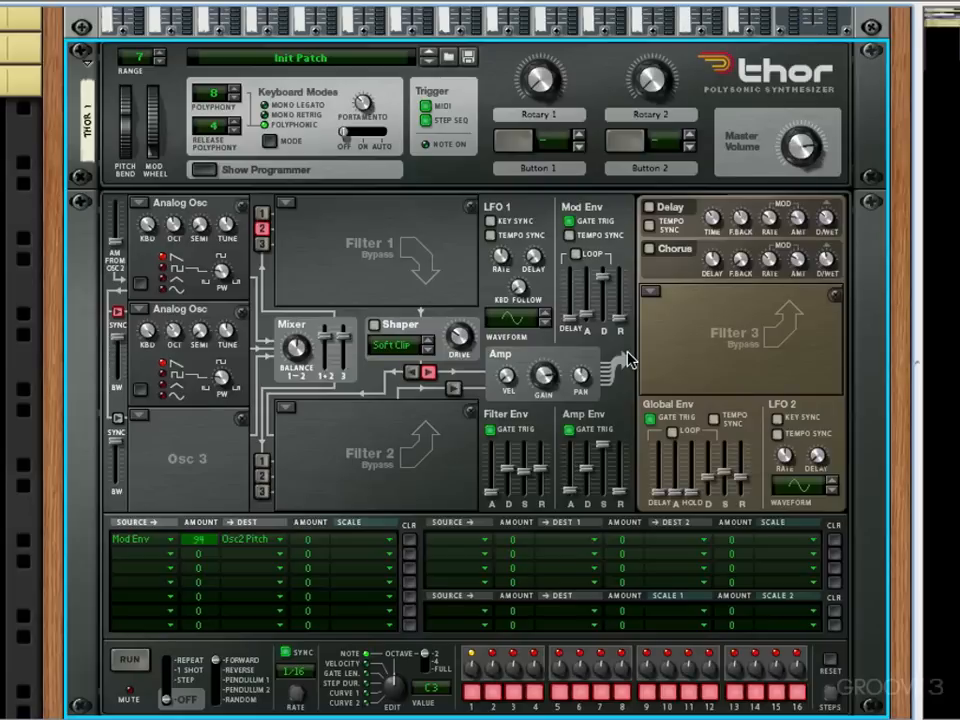
{"action": "mouse_move", "coordinate": [420, 443]}
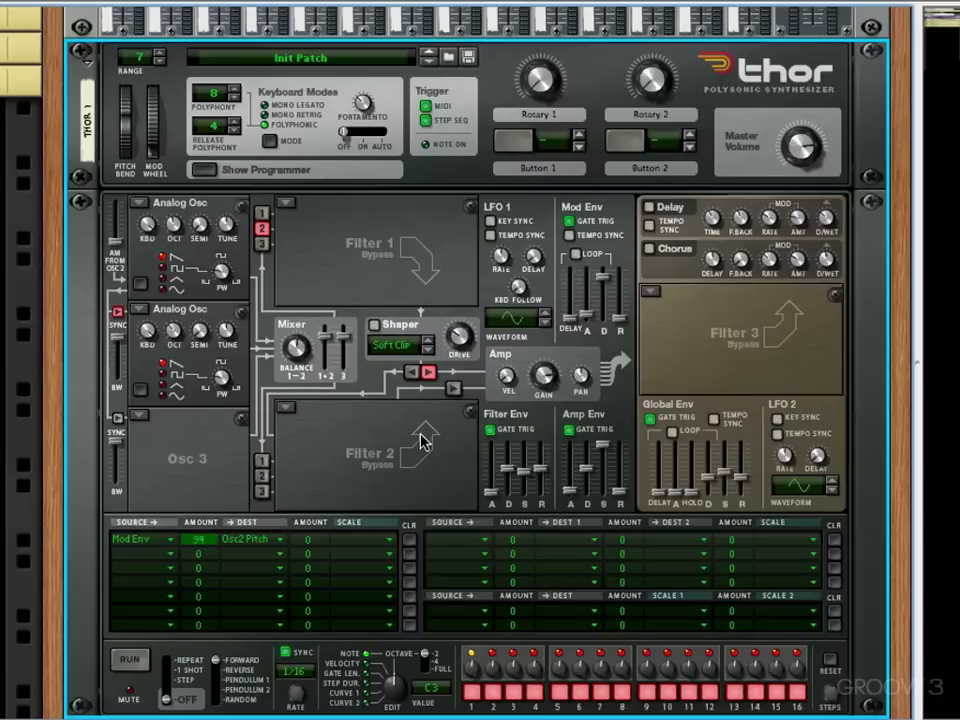
{"action": "left_click", "coordinate": [140, 539]}
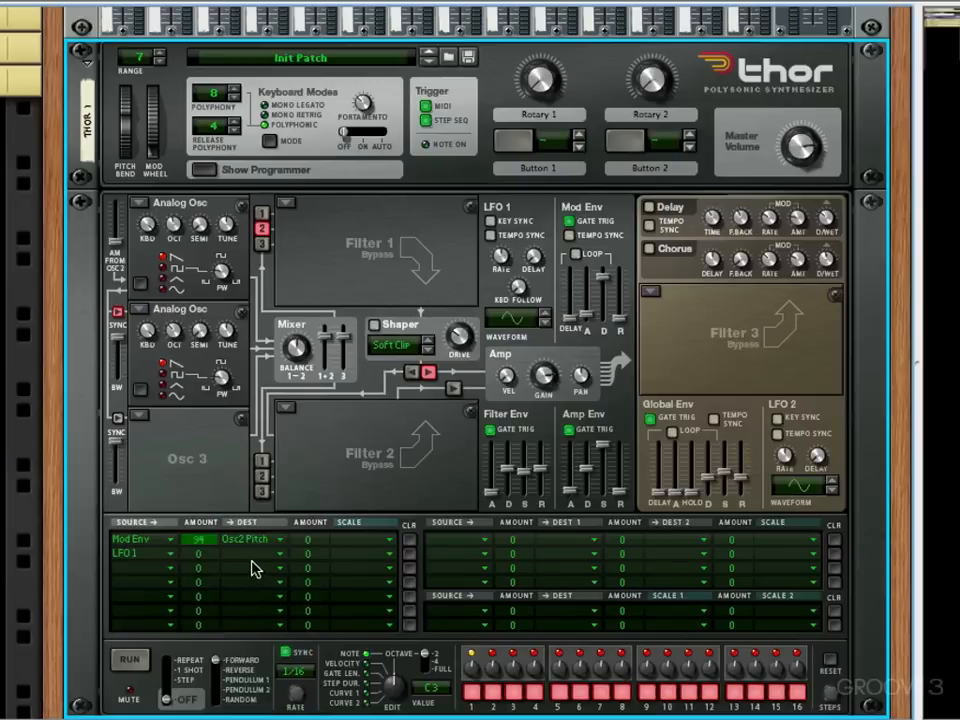
- Send LFO 1 to Amp Gain at amount 100 and set its rate to about 5.36 Hz
{"action": "left_click", "coordinate": [250, 538]}
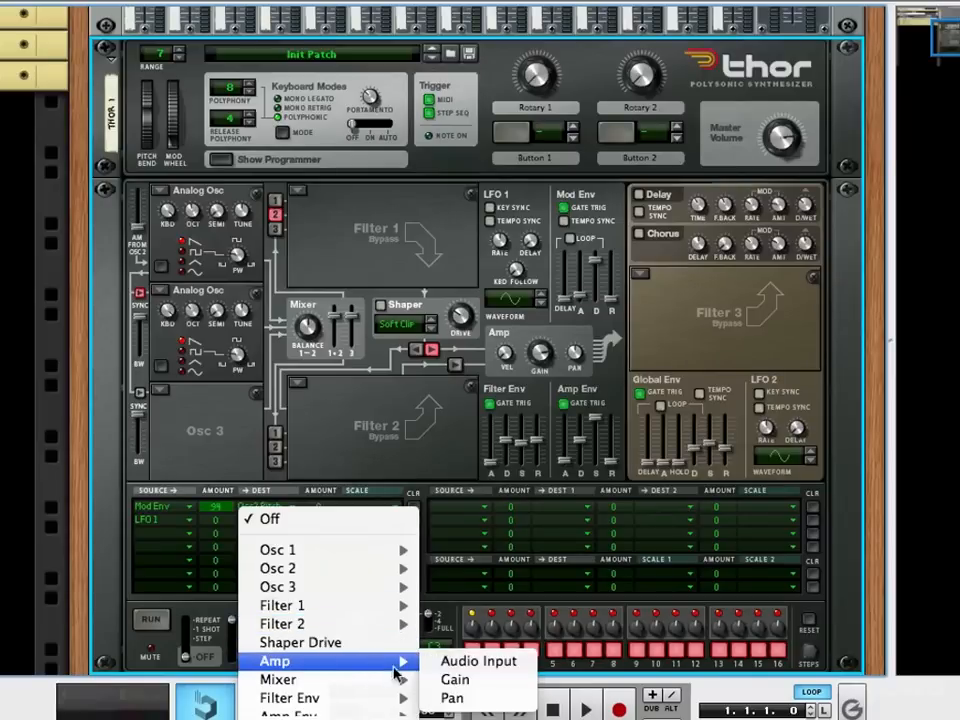
{"action": "mouse_move", "coordinate": [455, 679]}
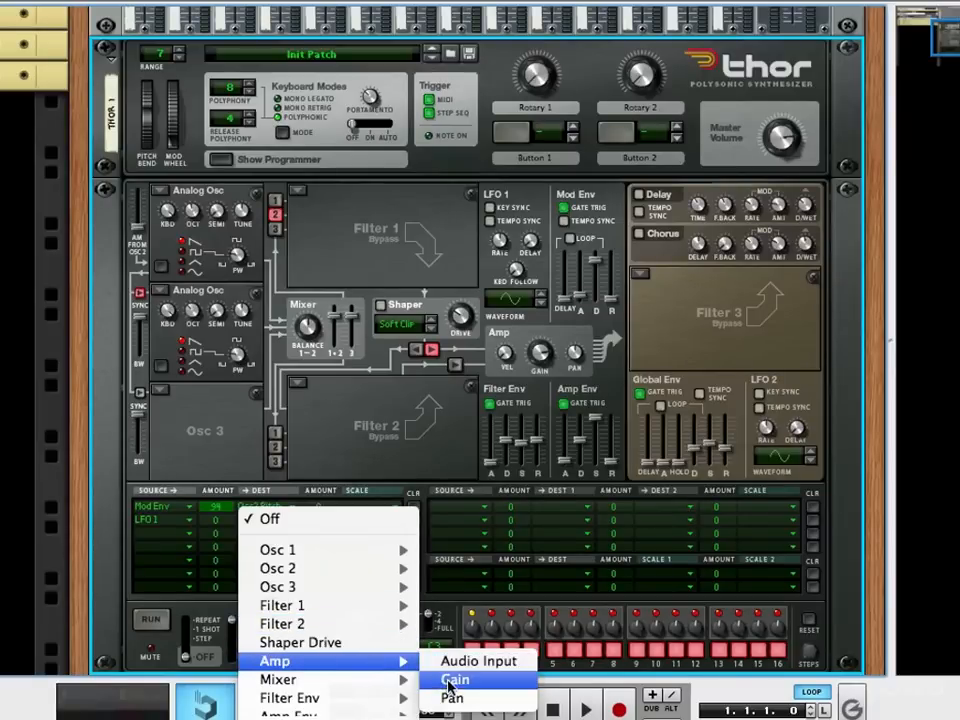
{"action": "left_click", "coordinate": [455, 679]}
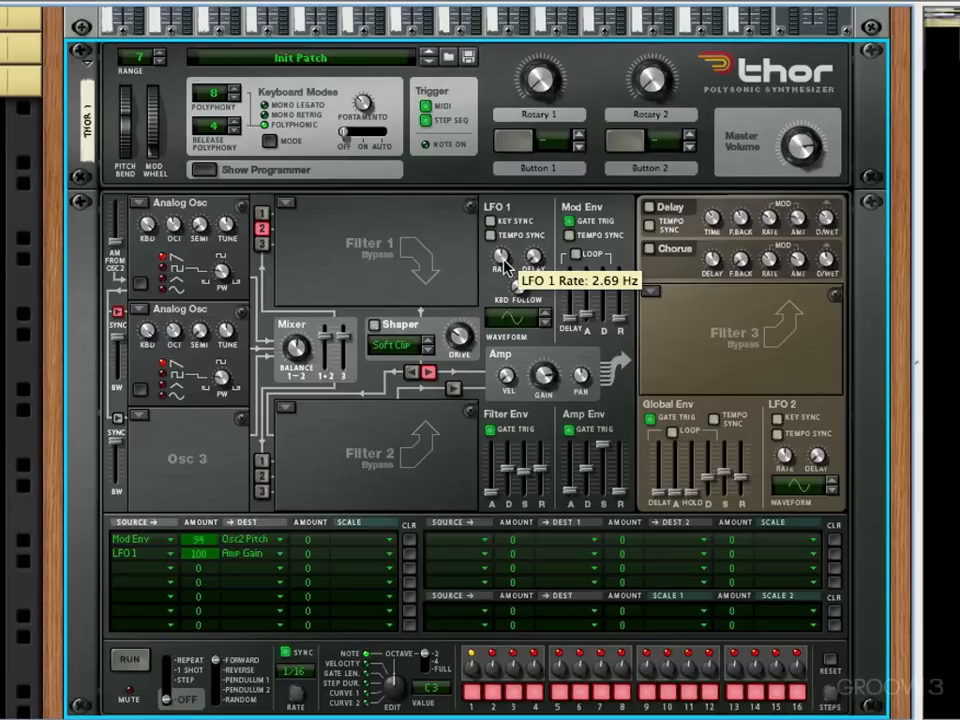
{"action": "left_click_drag", "start_coordinate": [500, 258], "coordinate": [500, 235]}
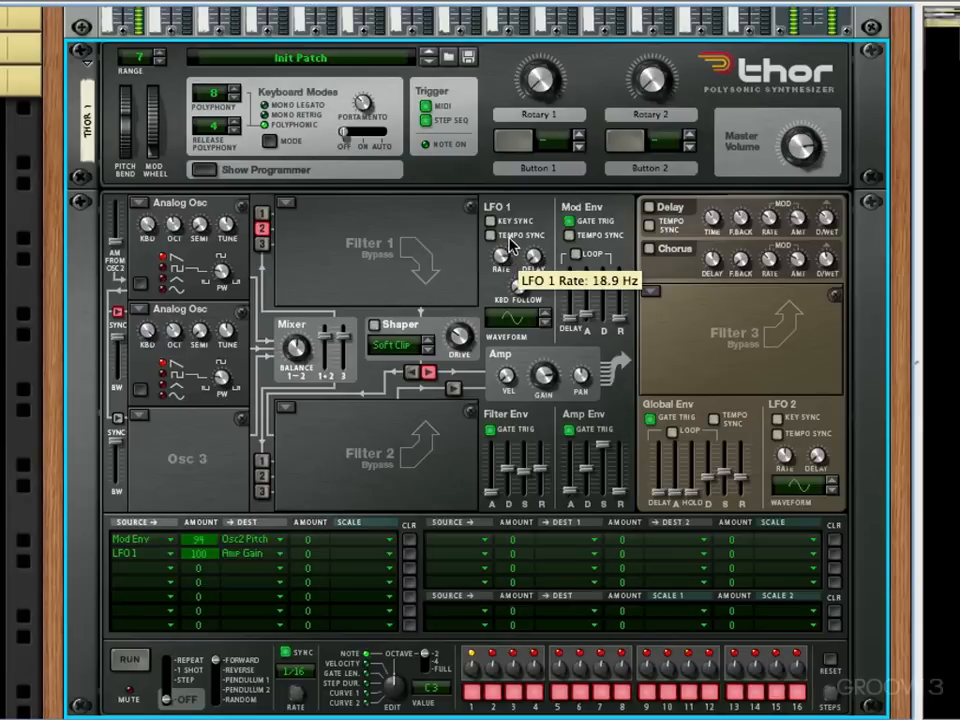
{"action": "left_click_drag", "start_coordinate": [500, 258], "coordinate": [500, 280]}
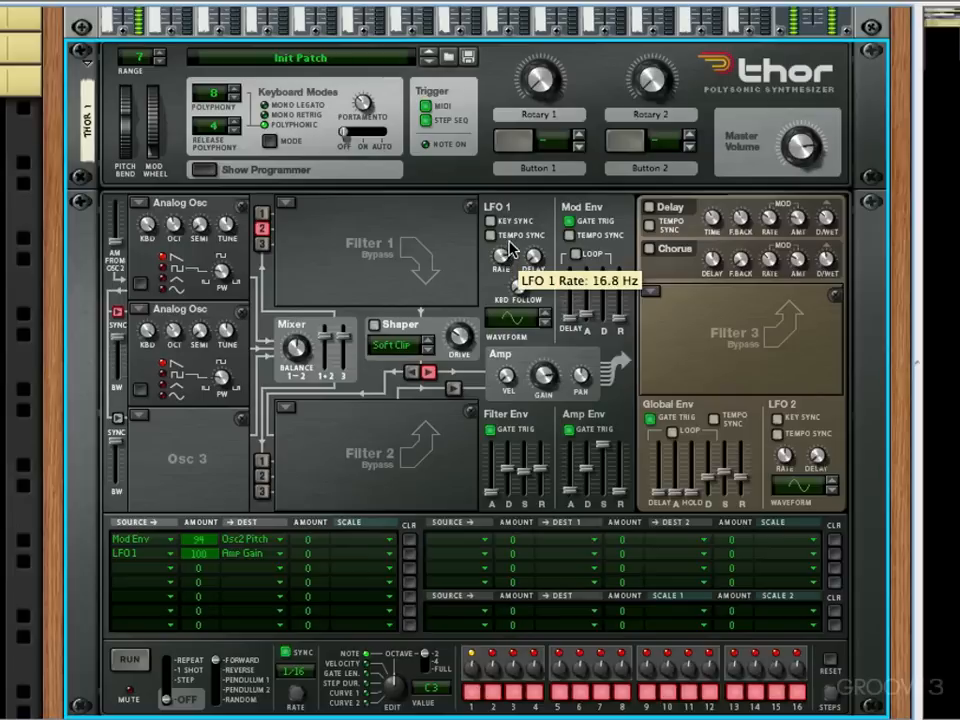
{"action": "left_click_drag", "start_coordinate": [503, 255], "coordinate": [503, 280]}
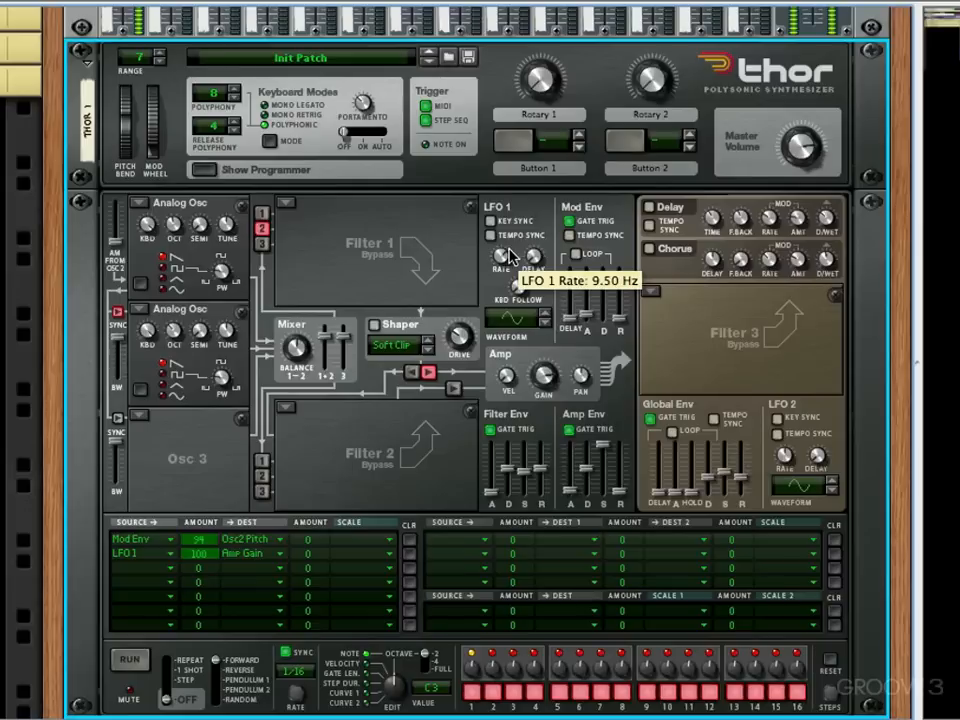
{"action": "left_click_drag", "start_coordinate": [502, 258], "coordinate": [502, 275]}
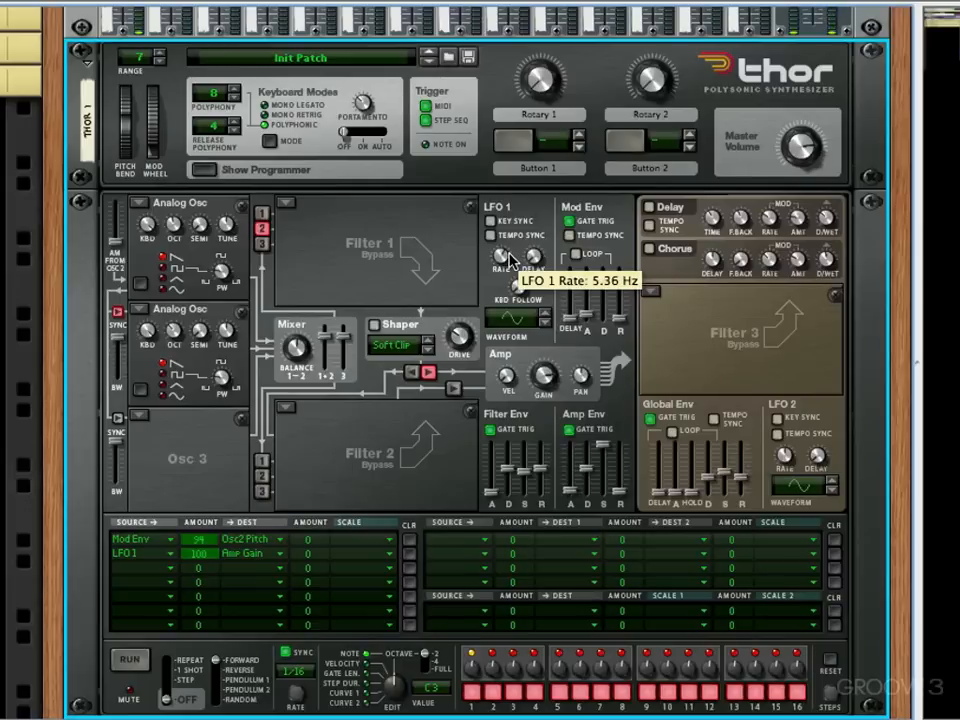
{"action": "mouse_move", "coordinate": [357, 547]}
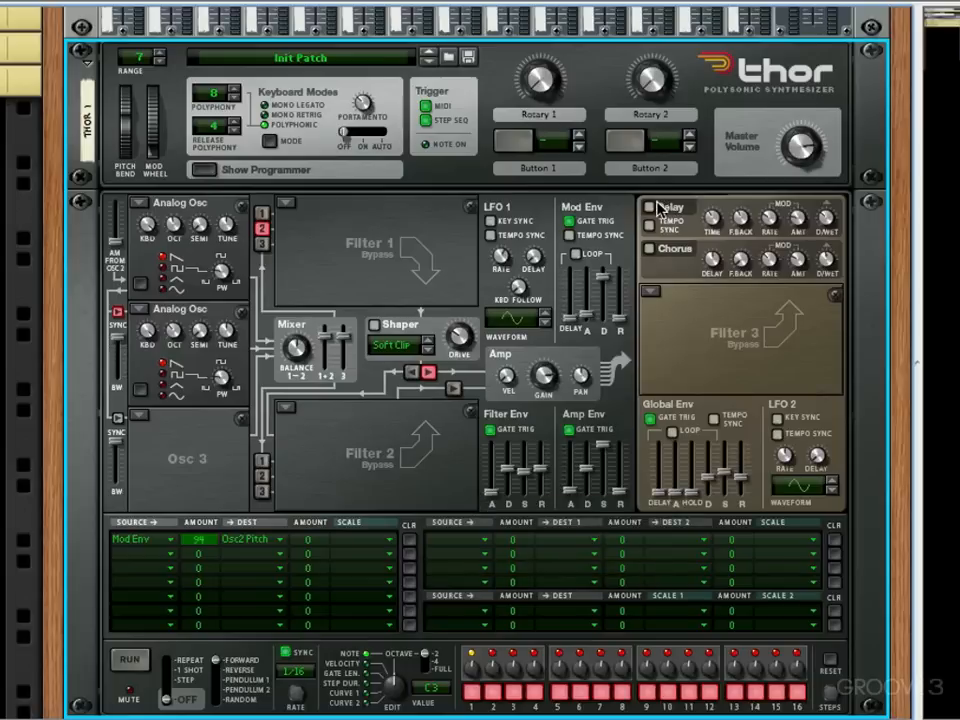
- Turn on Thor's delay with tempo sync and a dry/wet mix of 38
{"action": "left_click", "coordinate": [651, 225]}
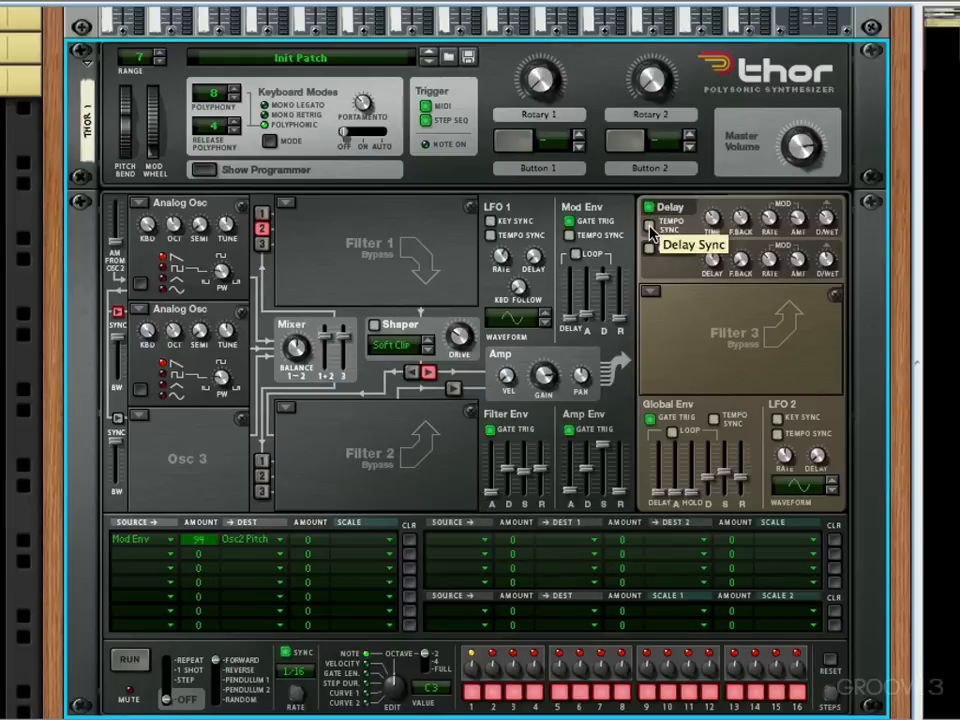
{"action": "left_click", "coordinate": [710, 218]}
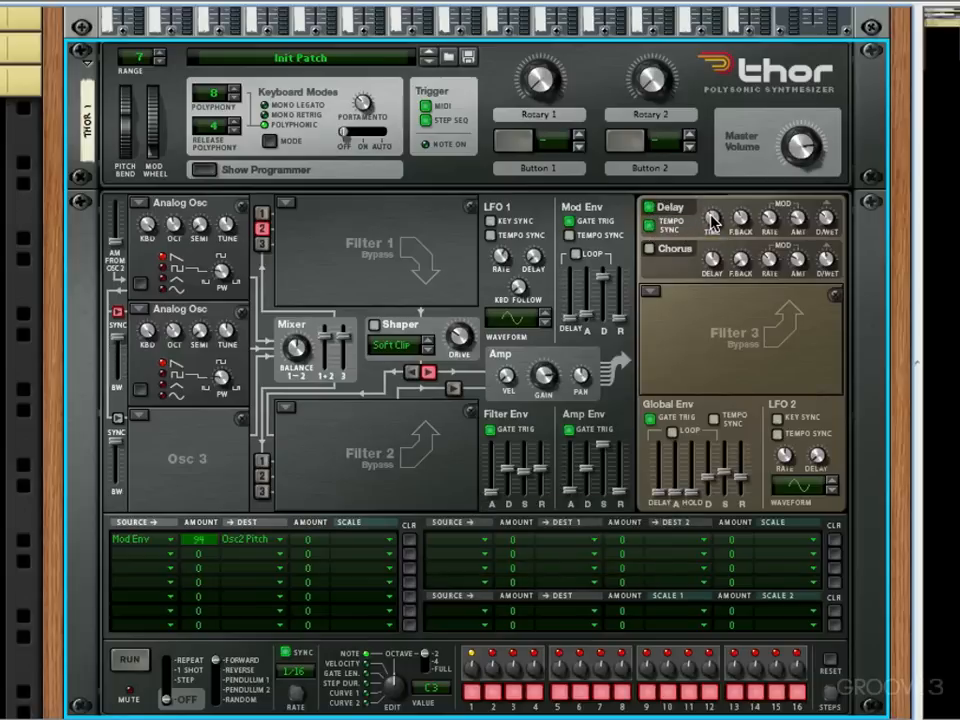
{"action": "mouse_move", "coordinate": [712, 218]}
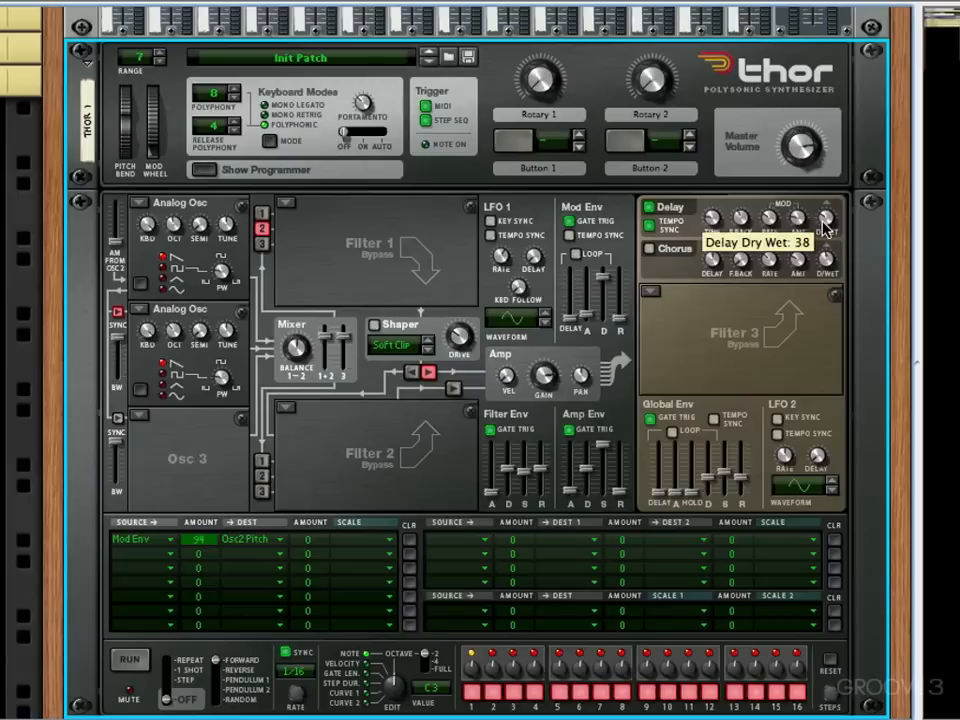
{"action": "left_click_drag", "start_coordinate": [827, 222], "coordinate": [827, 245]}
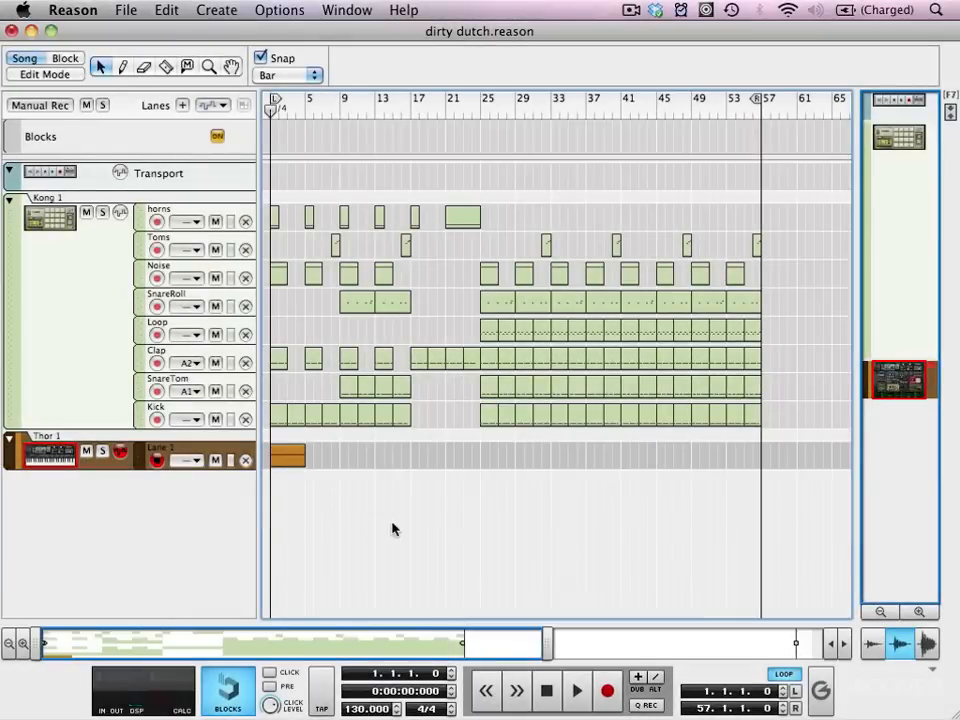
{"action": "mouse_move", "coordinate": [324, 459]}
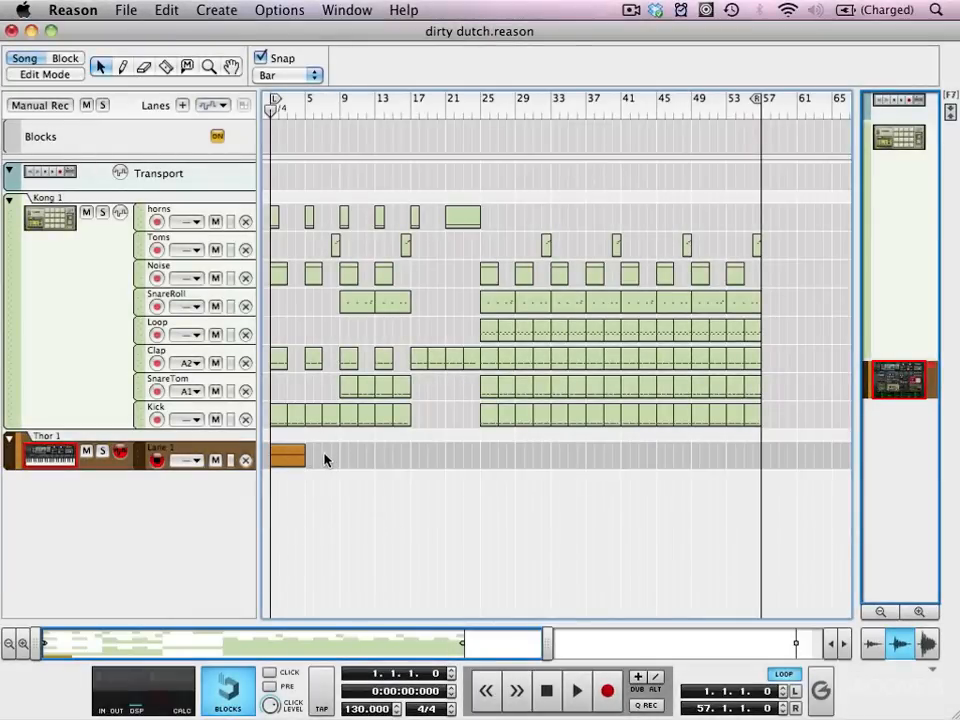
- Play the song to hear the lead, then copy the lead clip into the following bars
{"action": "left_click", "coordinate": [577, 690]}
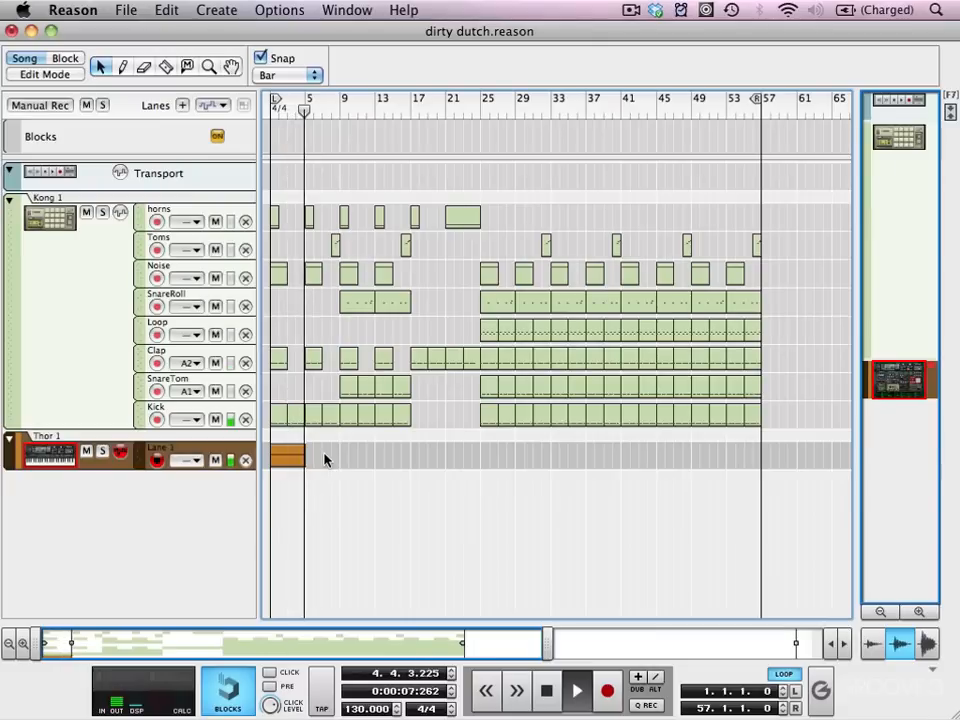
{"action": "left_click", "coordinate": [287, 456]}
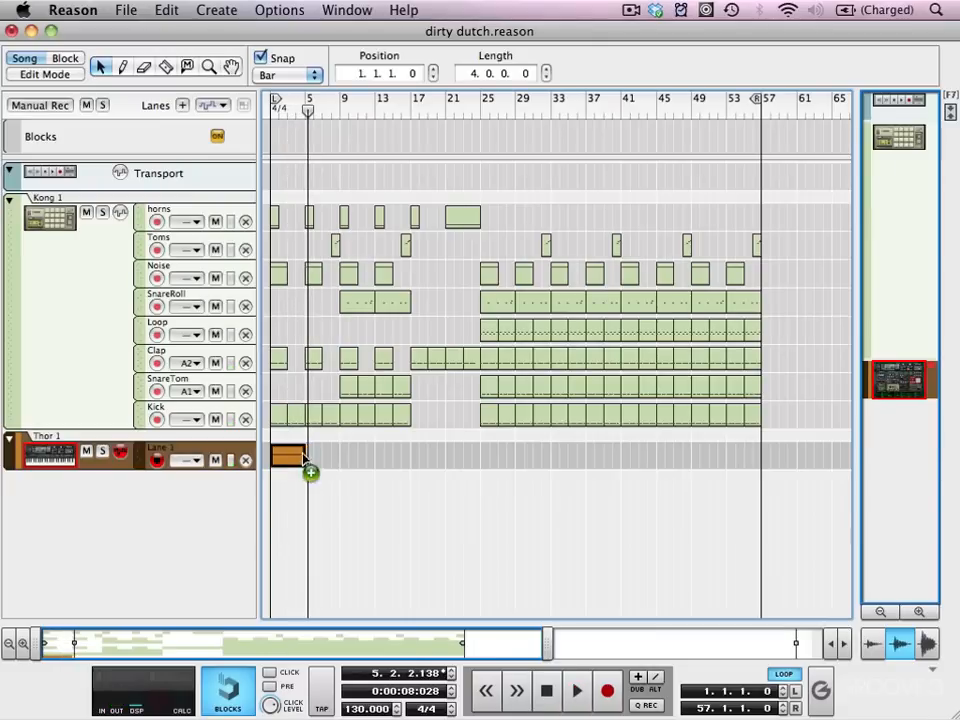
{"action": "left_click_drag", "start_coordinate": [295, 456], "coordinate": [360, 456]}
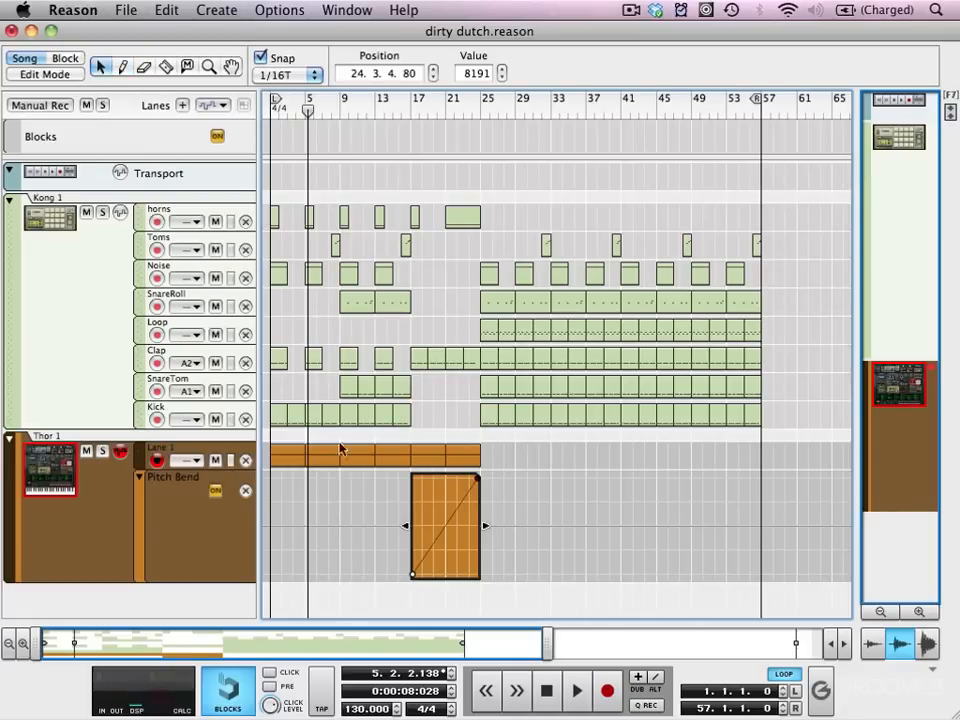
- Shape the bend rise before bar 25, copy the lead toward bar 41, and transpose later copies +12
{"action": "left_click", "coordinate": [287, 75]}
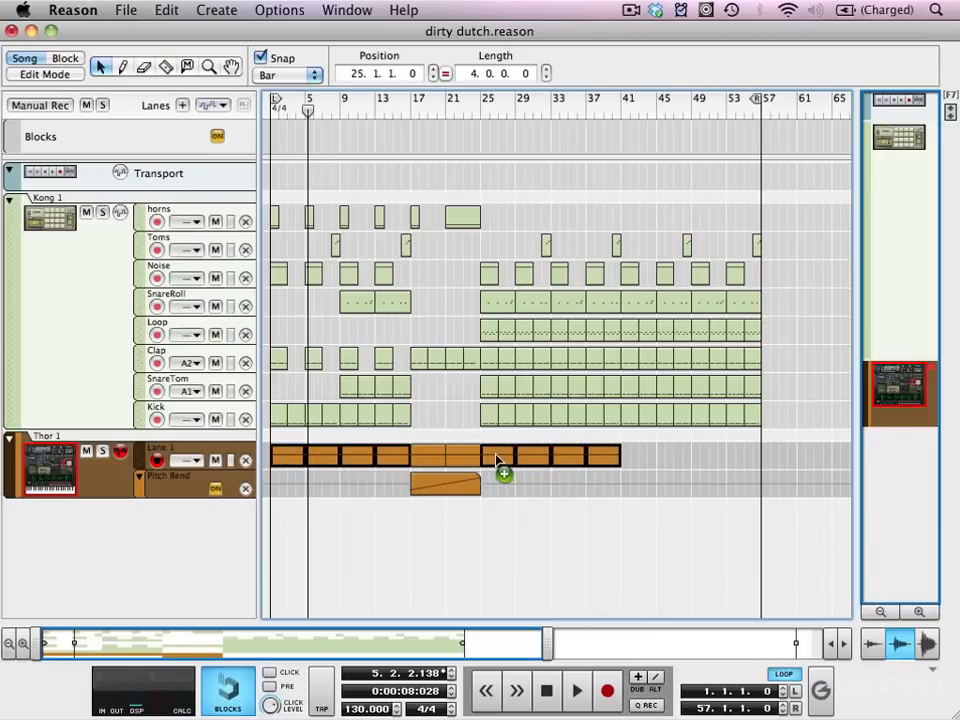
{"action": "left_click", "coordinate": [500, 456]}
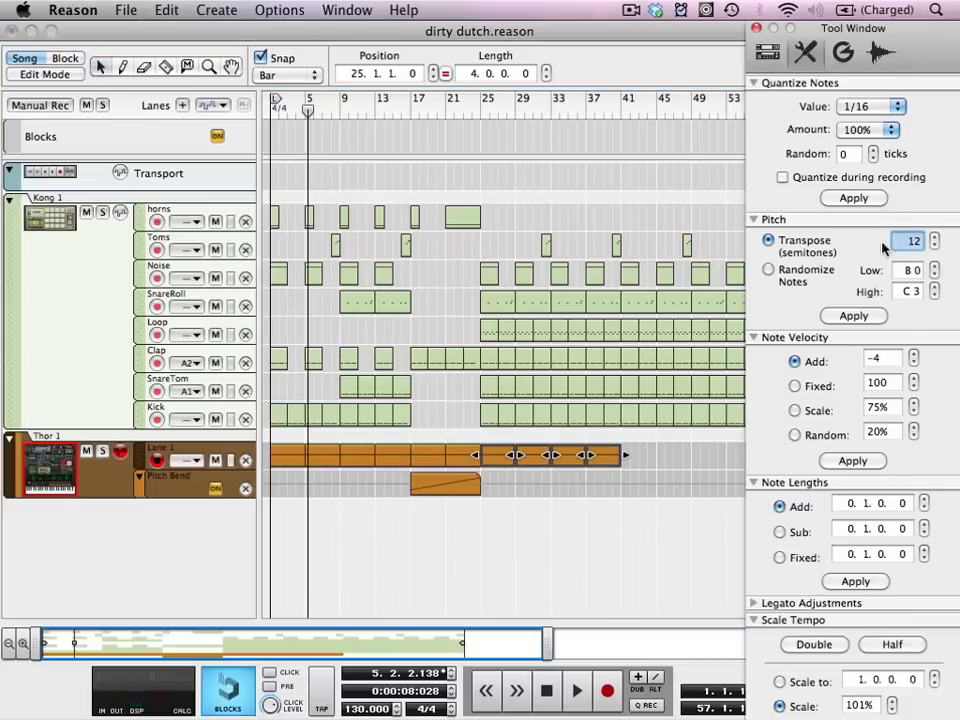
{"action": "left_click", "coordinate": [508, 456]}
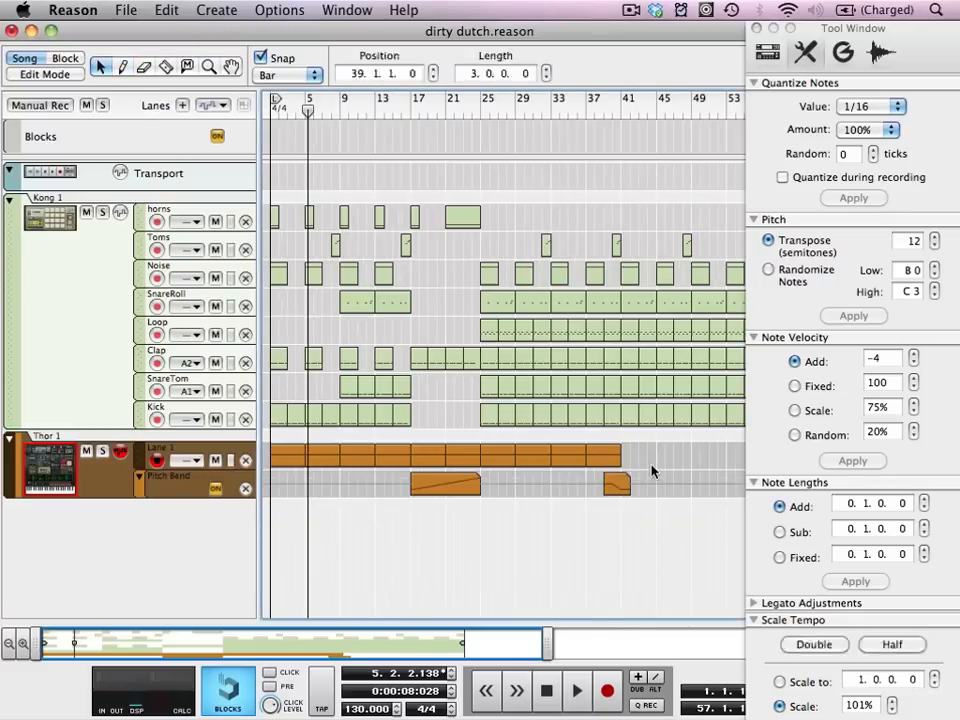
{"action": "left_click_drag", "start_coordinate": [650, 483], "coordinate": [615, 483]}
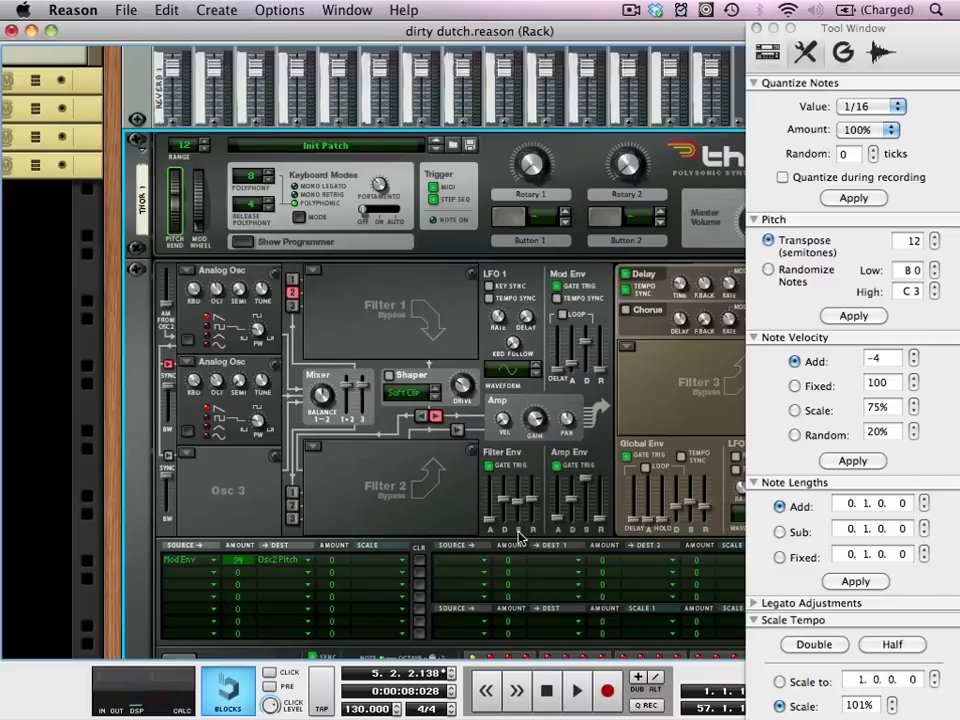
- Draw Reverb 1 Dry/Wet automation clips at bar 17, near bar 39 and before bar 57
{"action": "scroll", "scroll_direction": "down", "scroll_amount": 3}
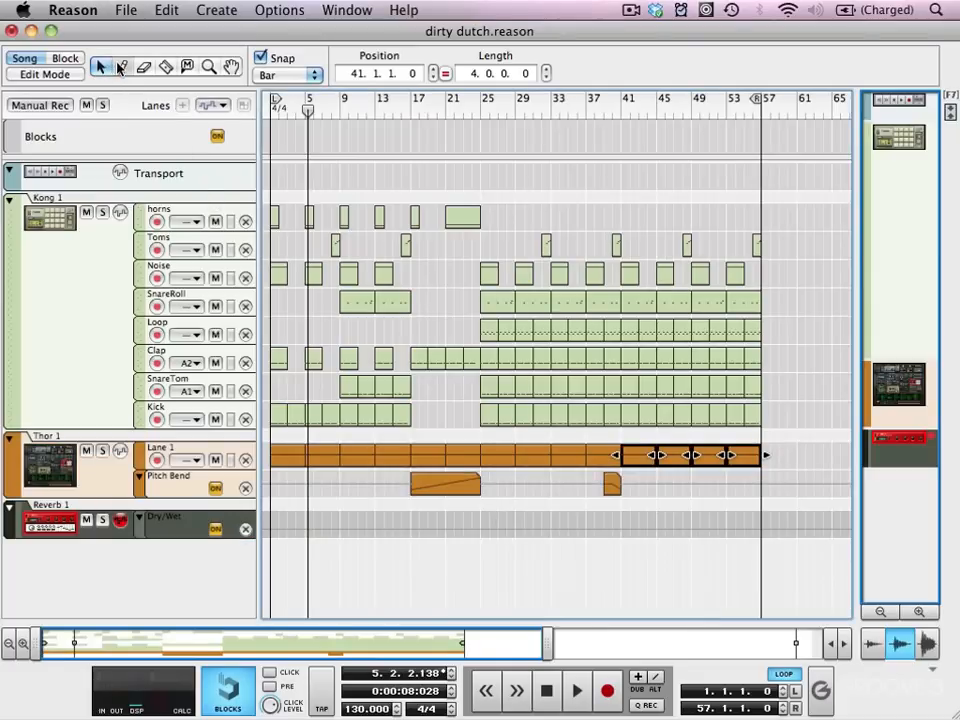
{"action": "left_click_drag", "start_coordinate": [410, 514], "coordinate": [455, 532]}
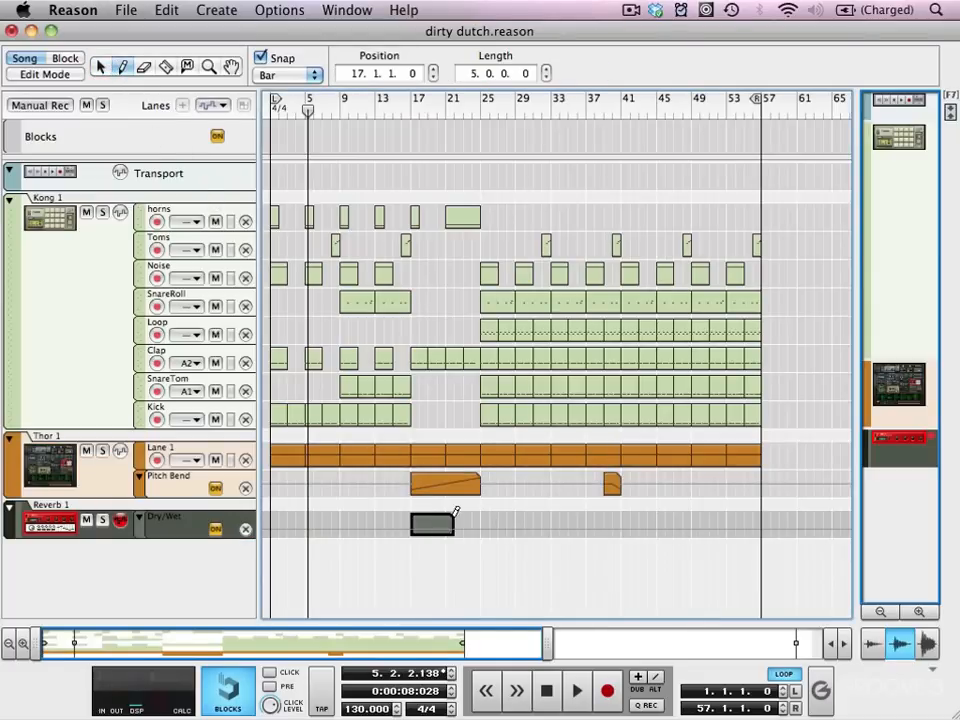
{"action": "left_click", "coordinate": [287, 75]}
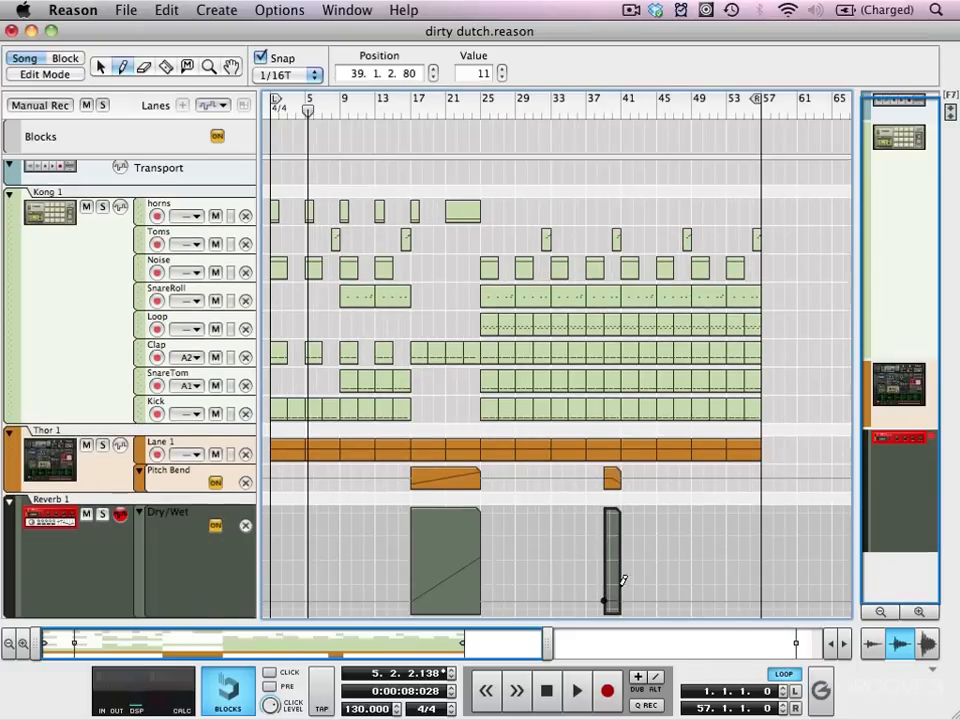
{"action": "left_click", "coordinate": [64, 58]}
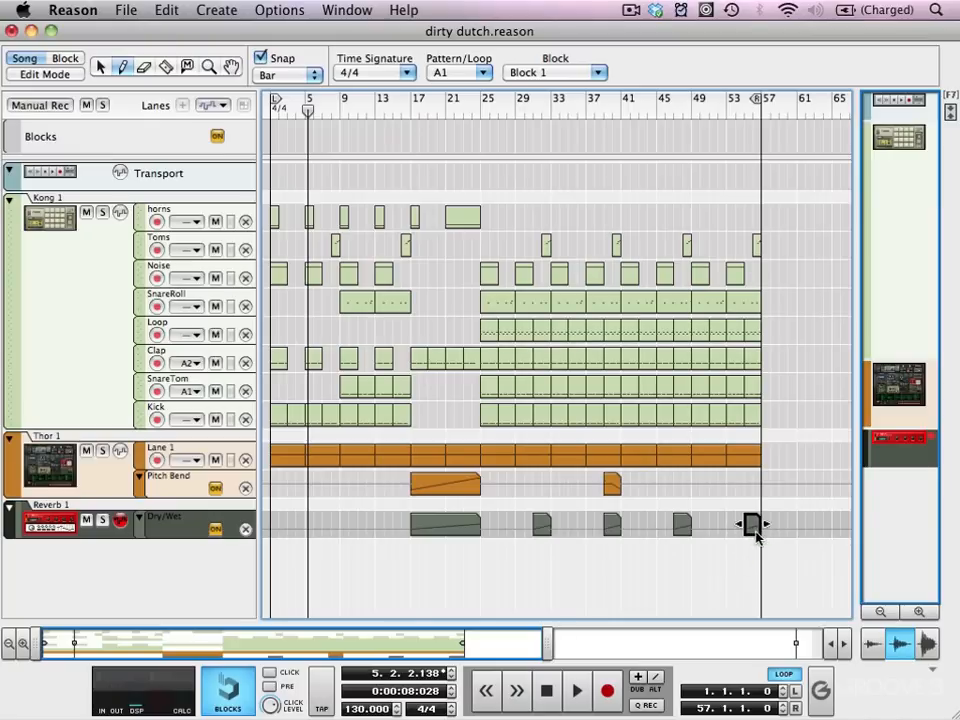
{"action": "left_click", "coordinate": [546, 691]}
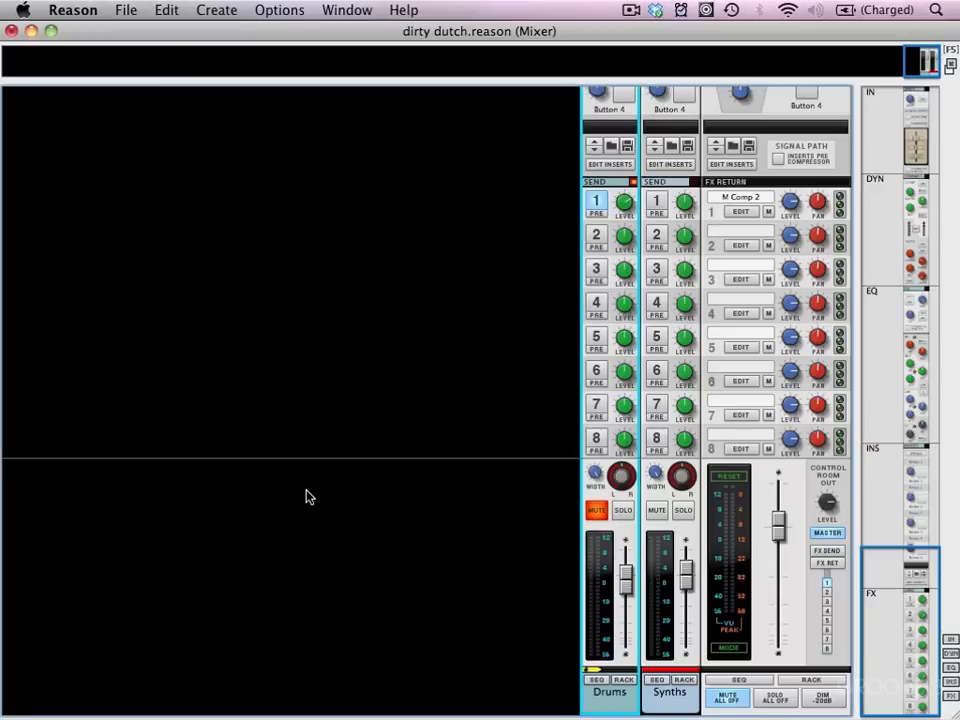
- Return to the Sequencer and play the arrangement from the top past bar 41
{"action": "left_click", "coordinate": [596, 510]}
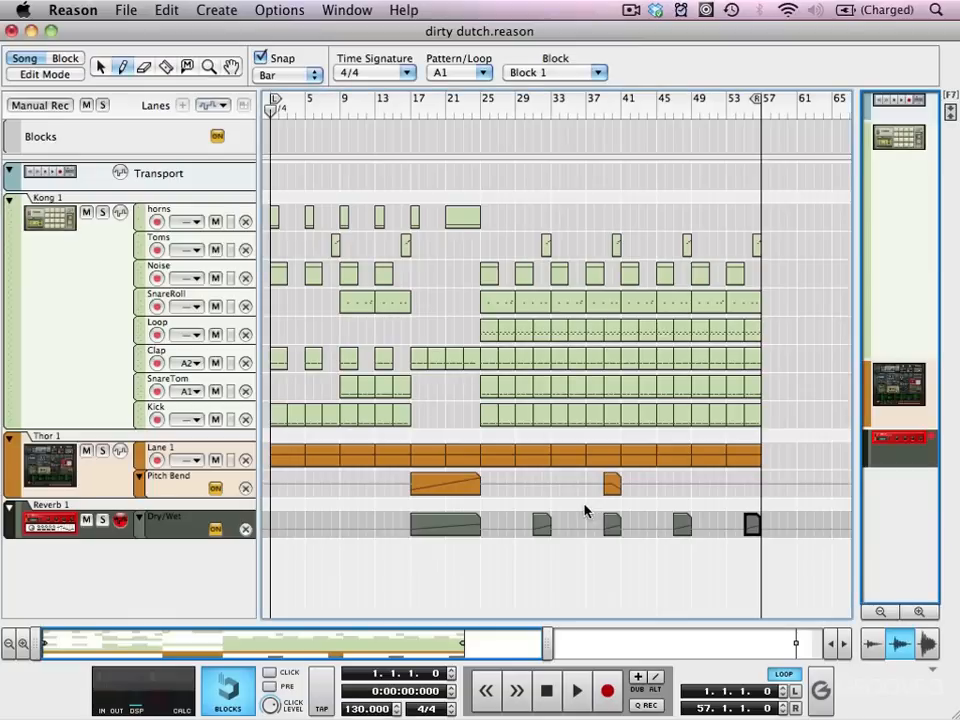
{"action": "left_click", "coordinate": [577, 691]}
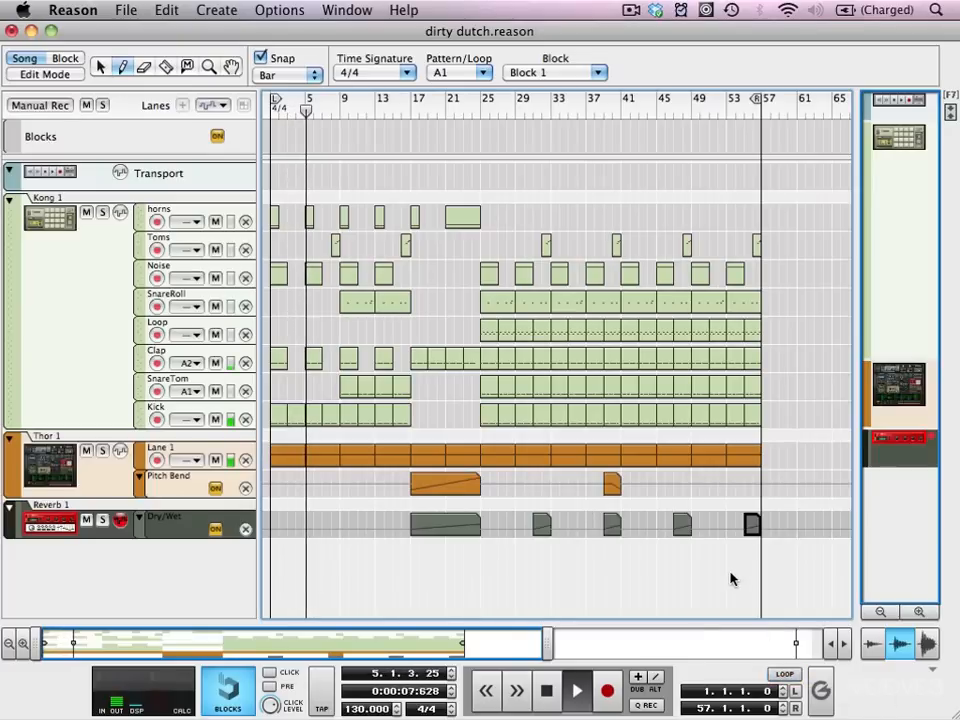
{"action": "left_click", "coordinate": [577, 691]}
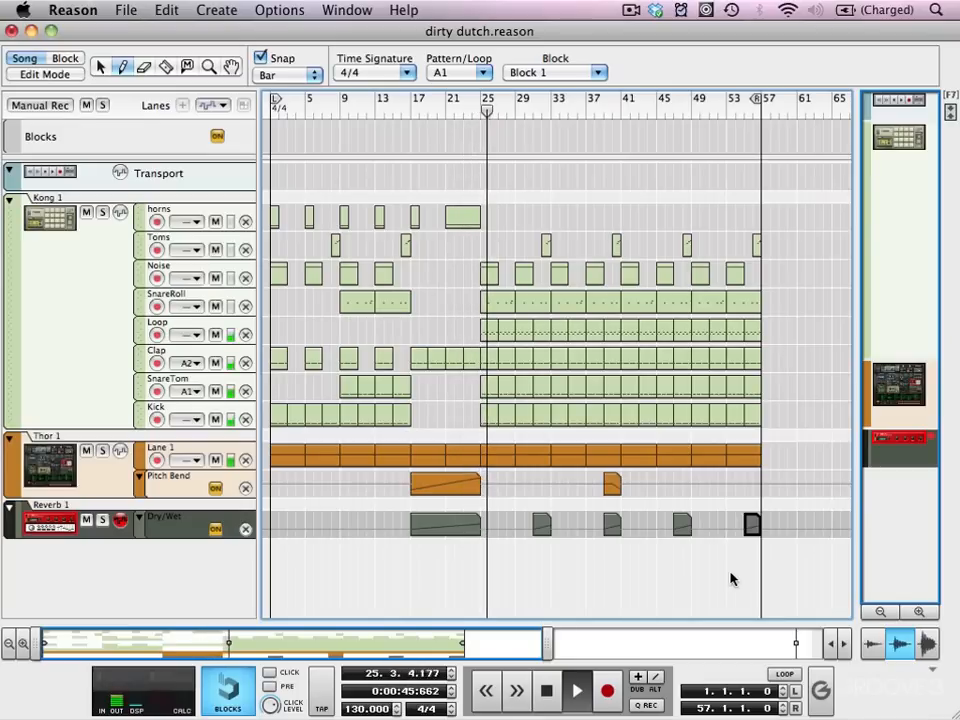
{"action": "left_click", "coordinate": [576, 690]}
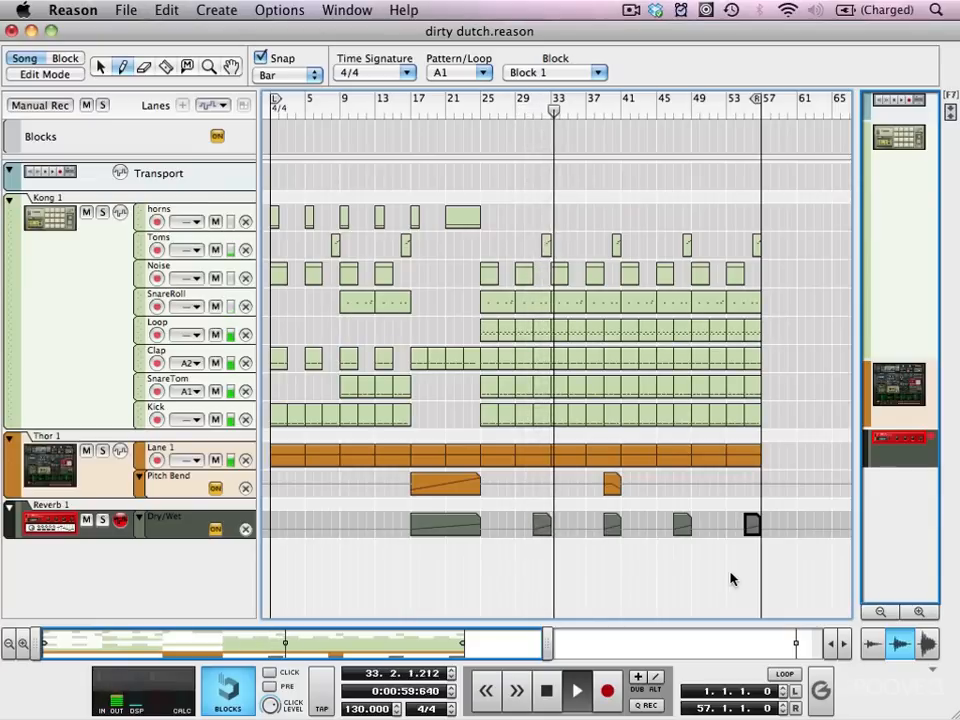
{"action": "left_click", "coordinate": [577, 690]}
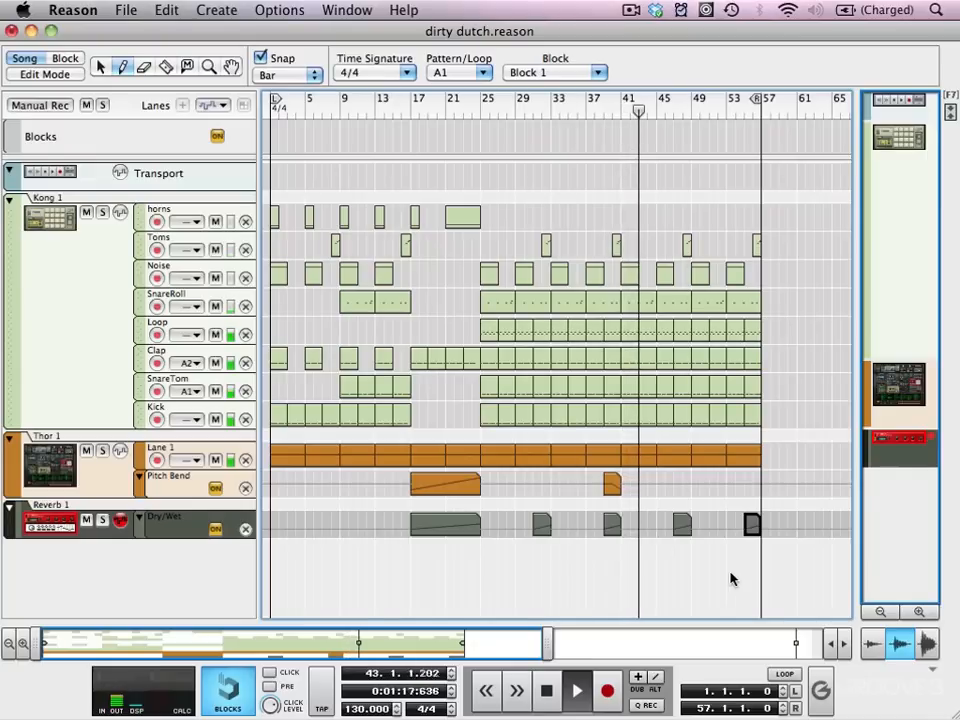
{"action": "left_click", "coordinate": [576, 690]}
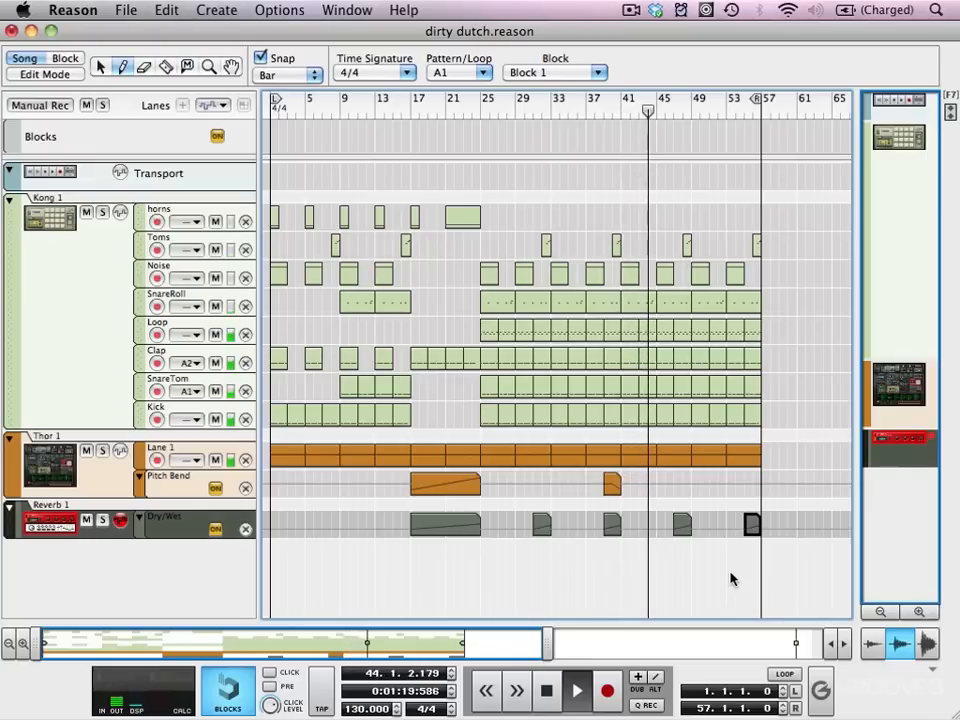